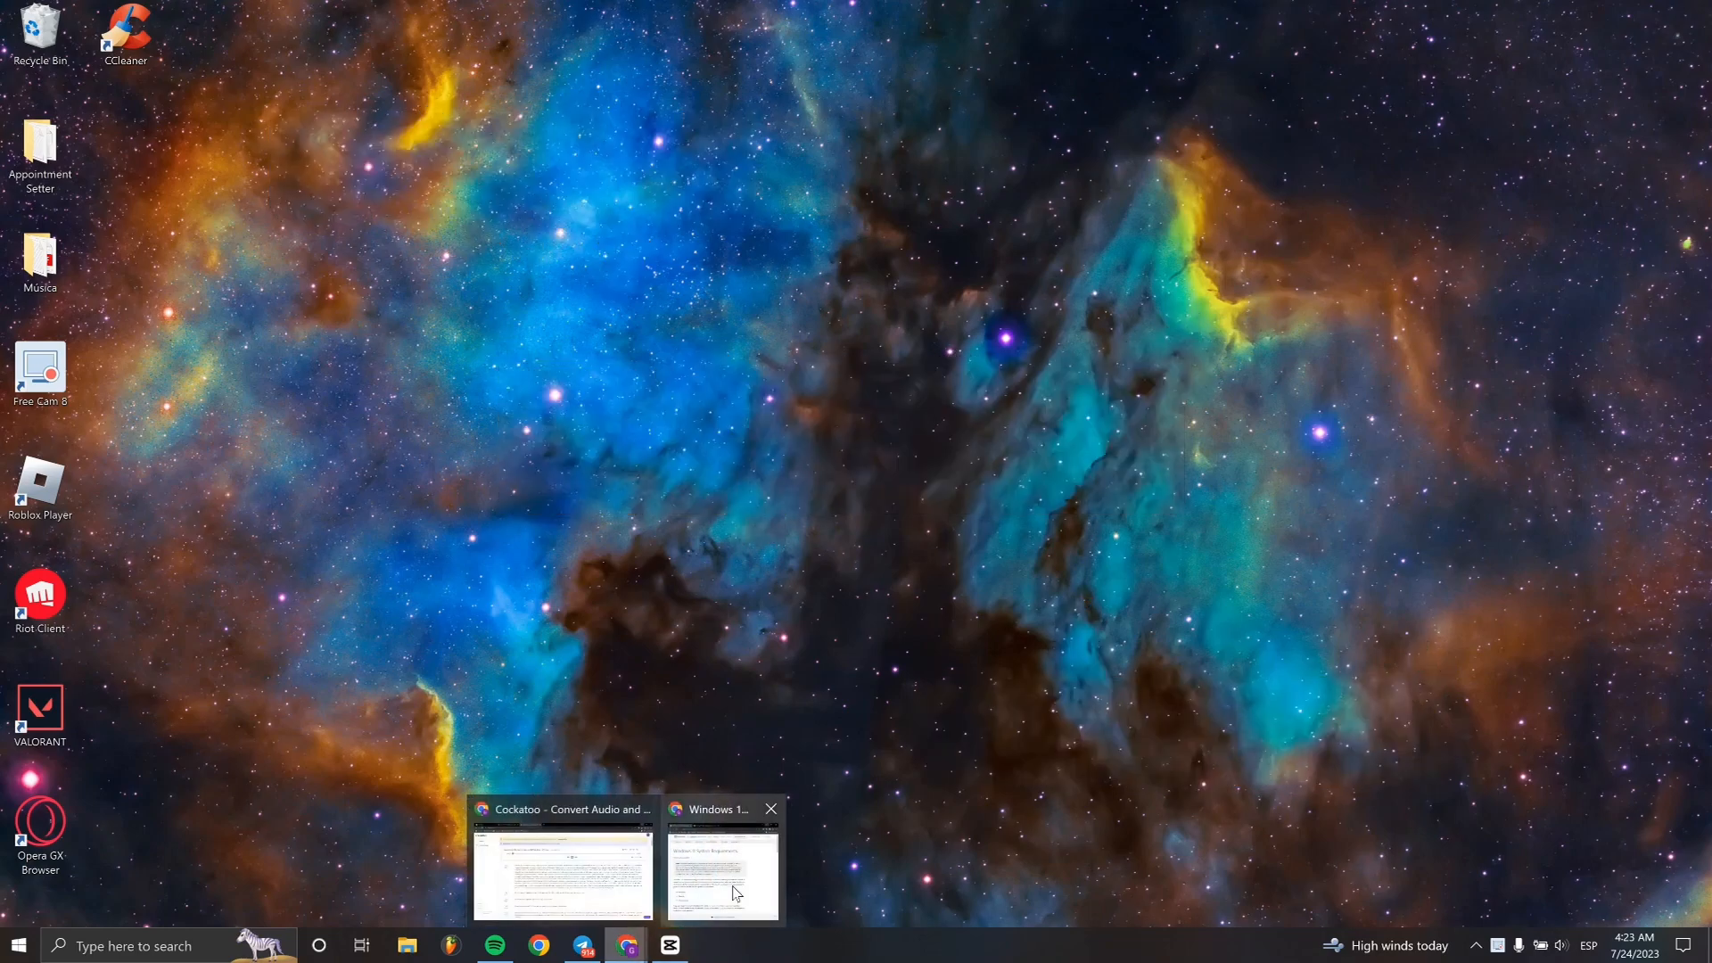
Maximize Chrome and read through the hardware requirements, S mode and upgrade eligibility sections
click(720, 862)
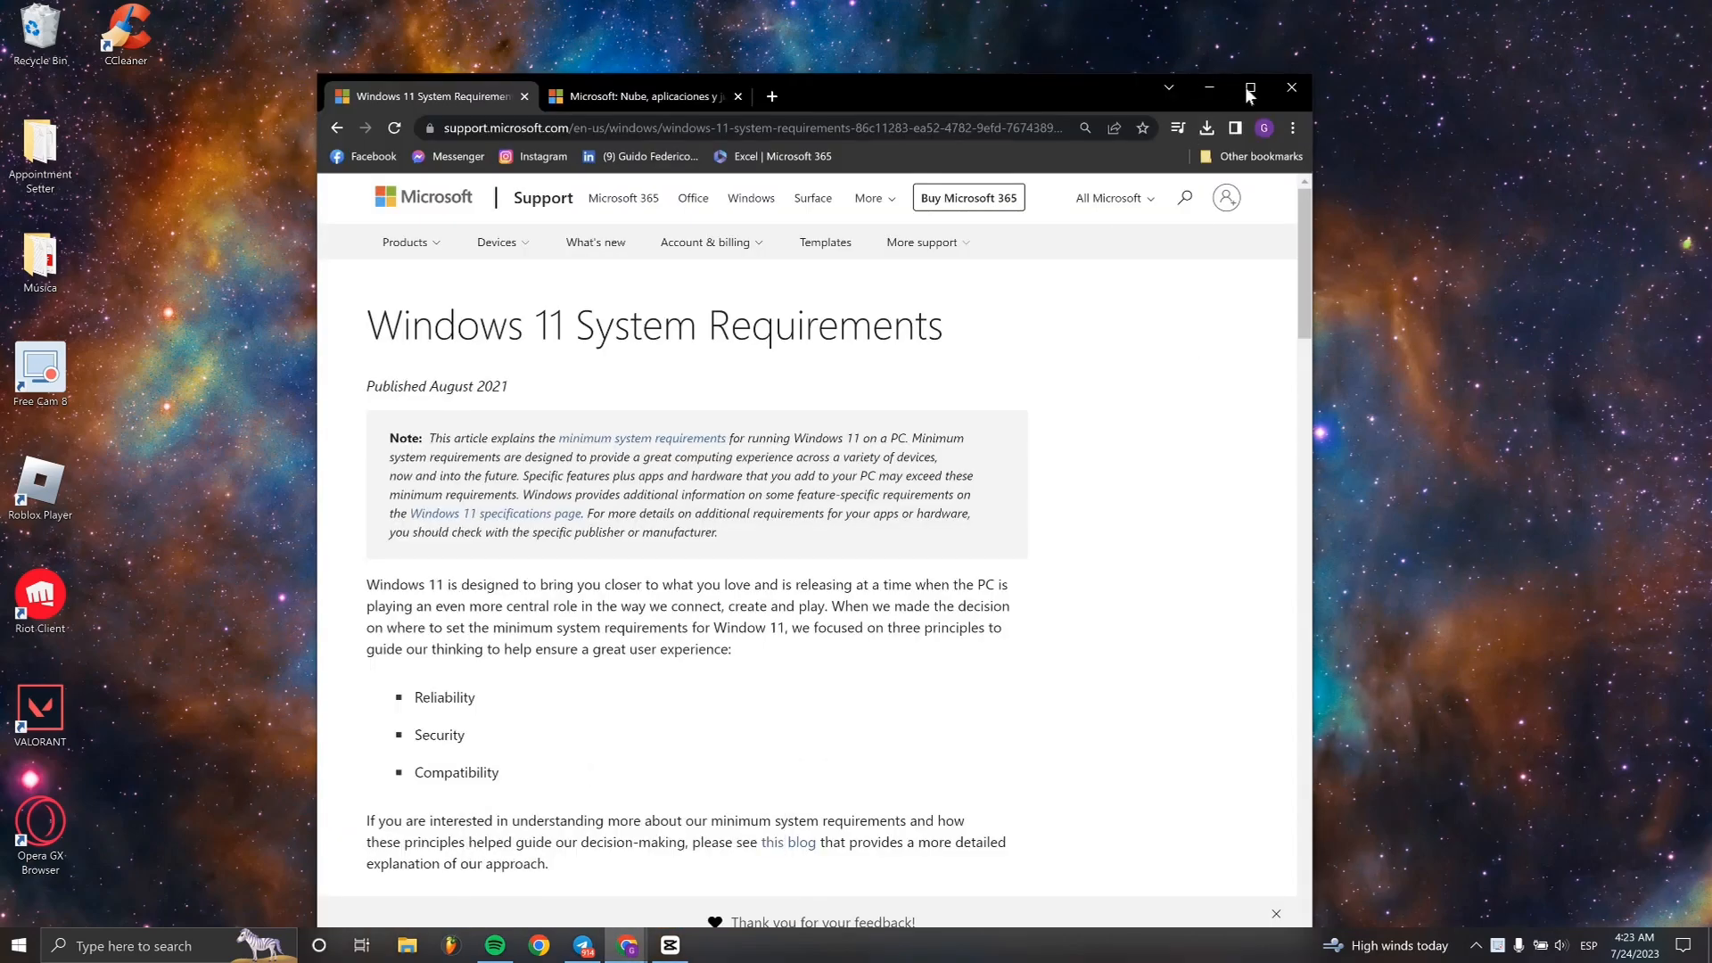
click(1249, 88)
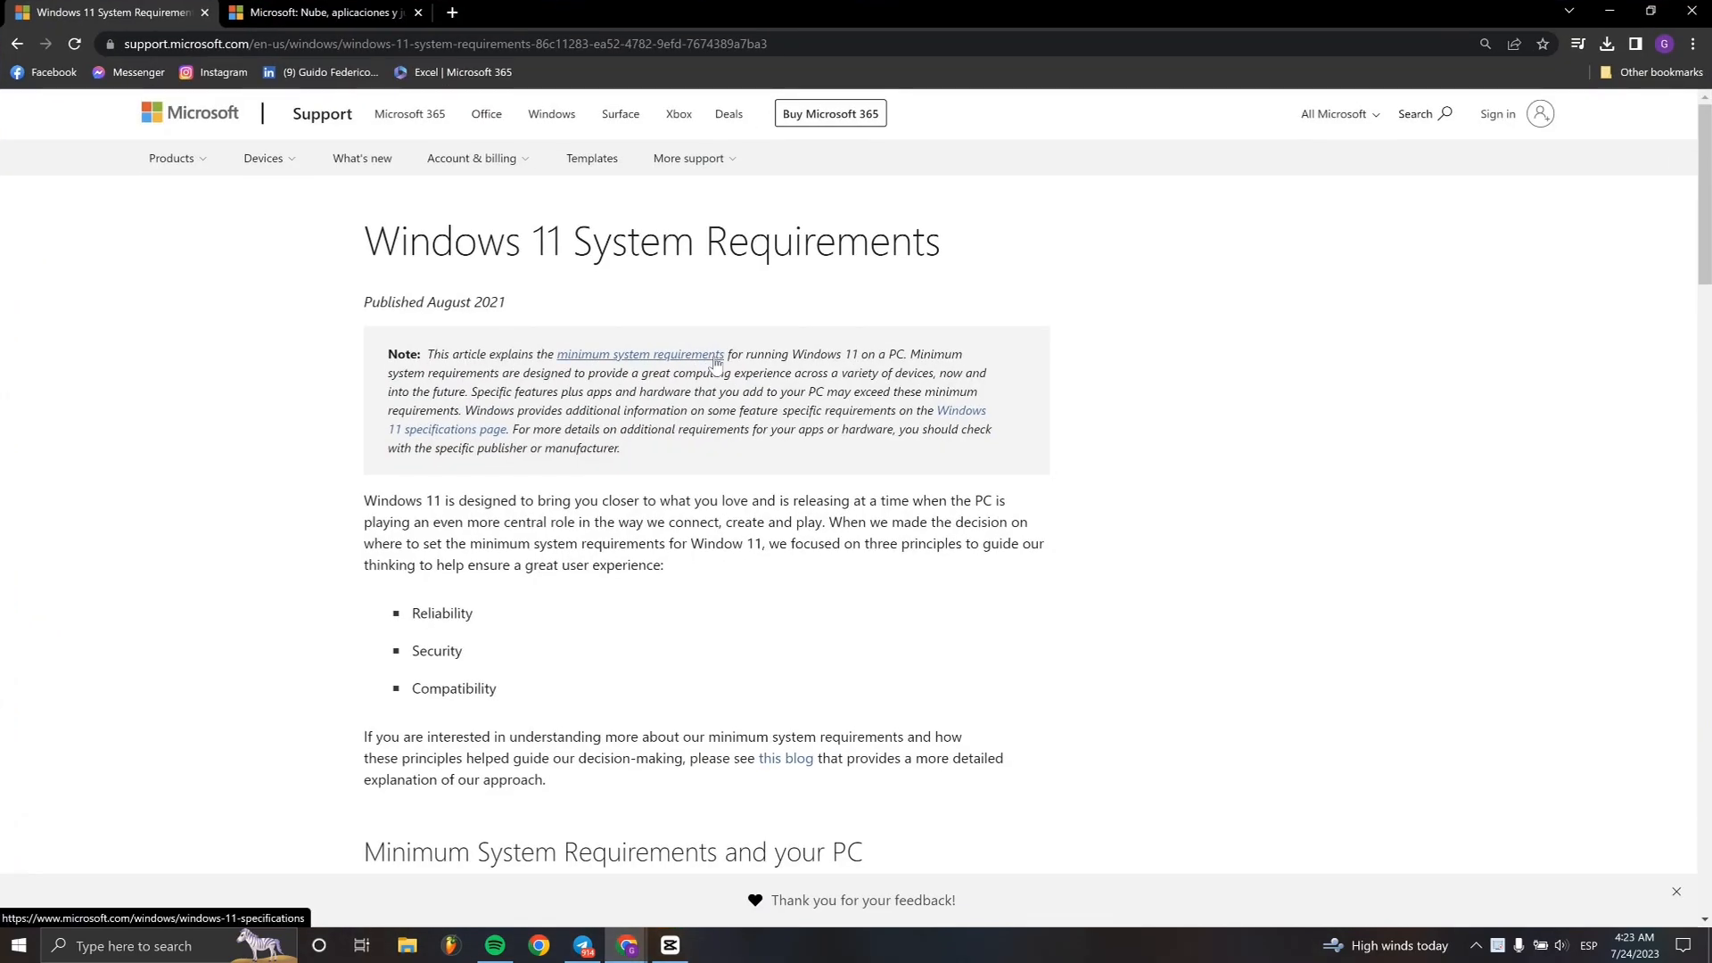
scroll(down, 3)
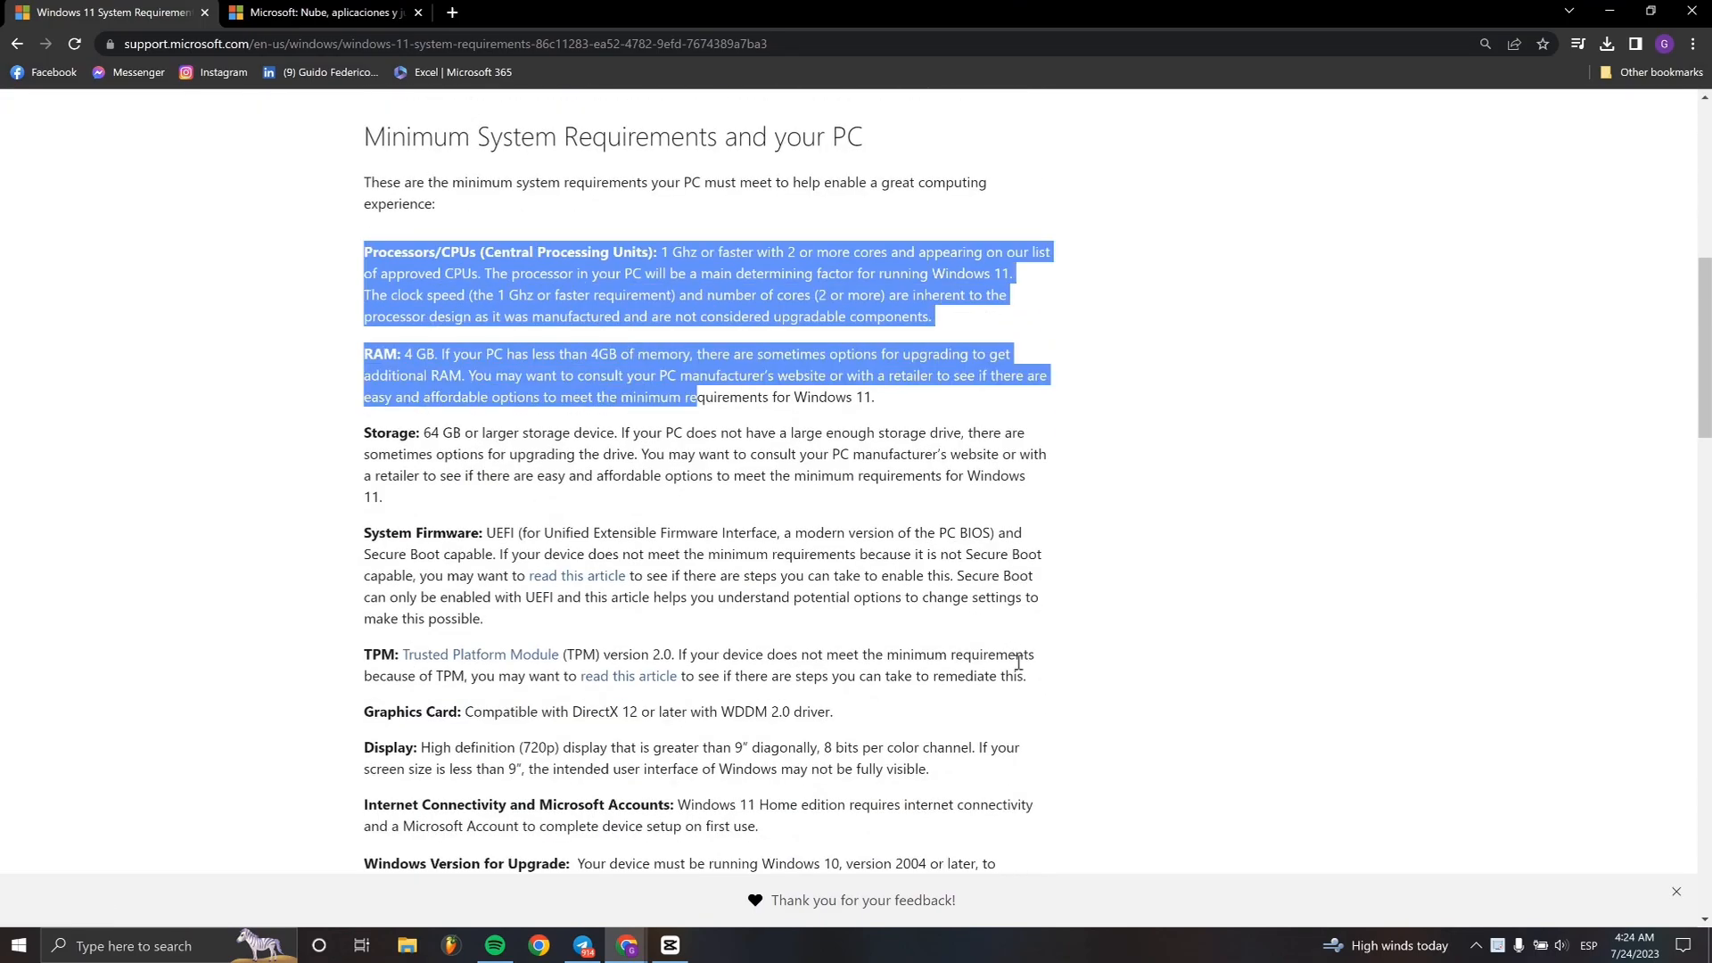
scroll(down, 3)
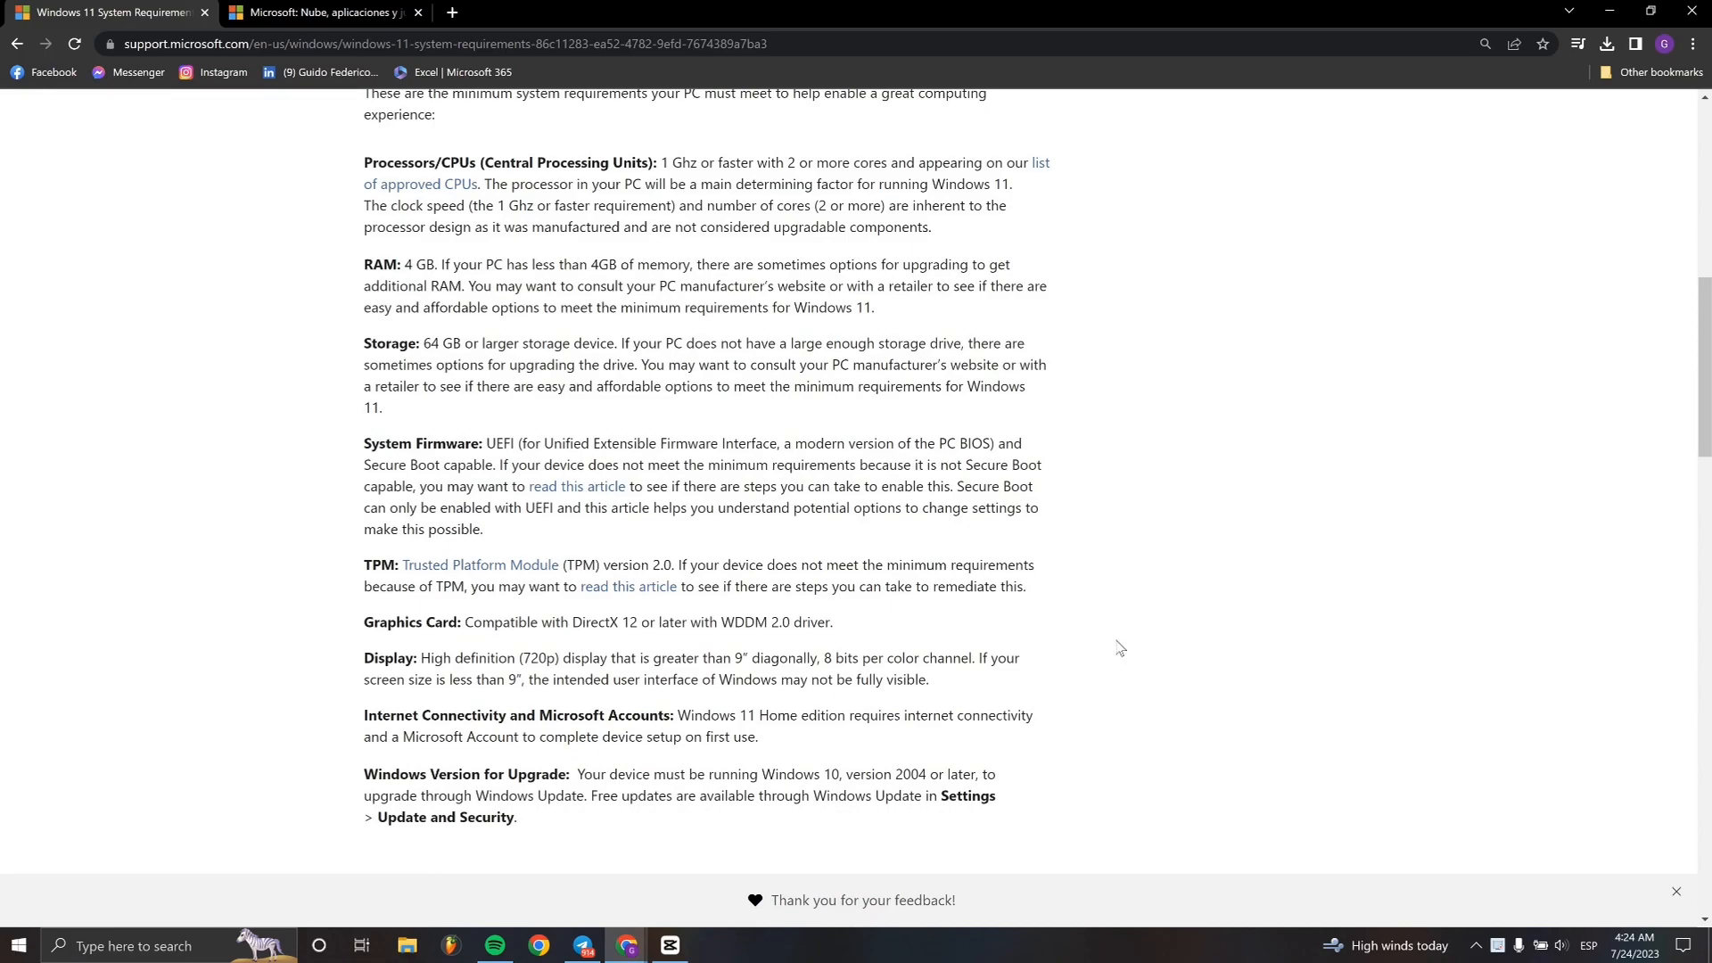
scroll(down, 3)
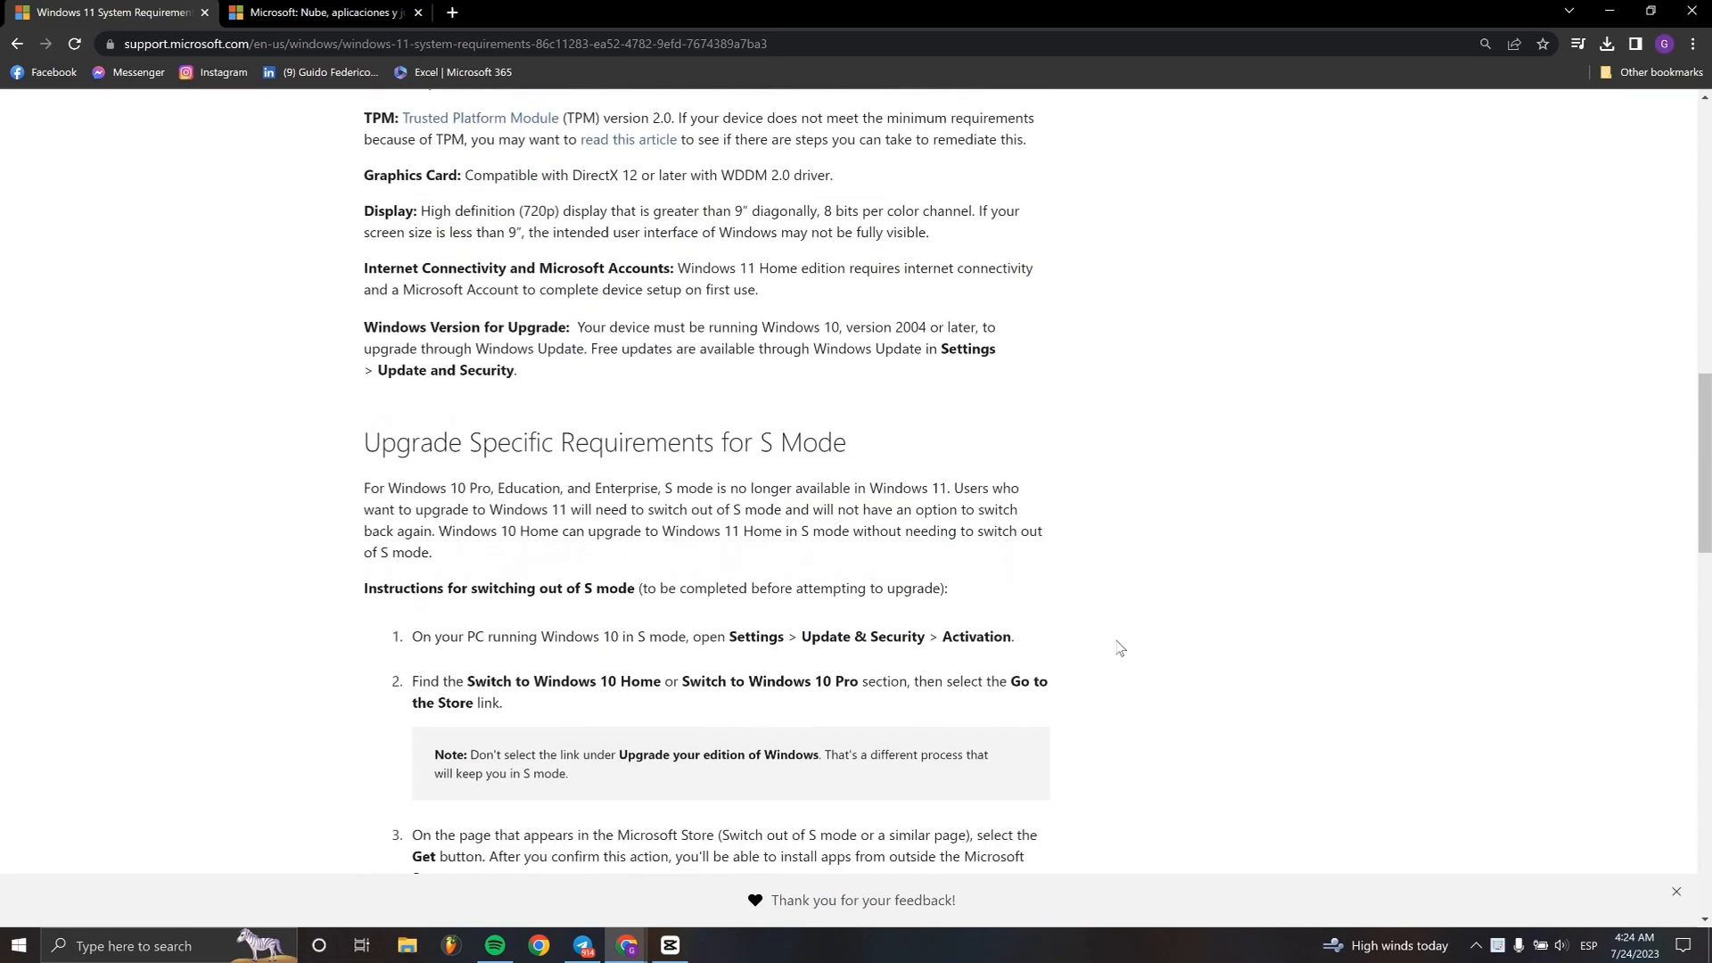
scroll(down, 3)
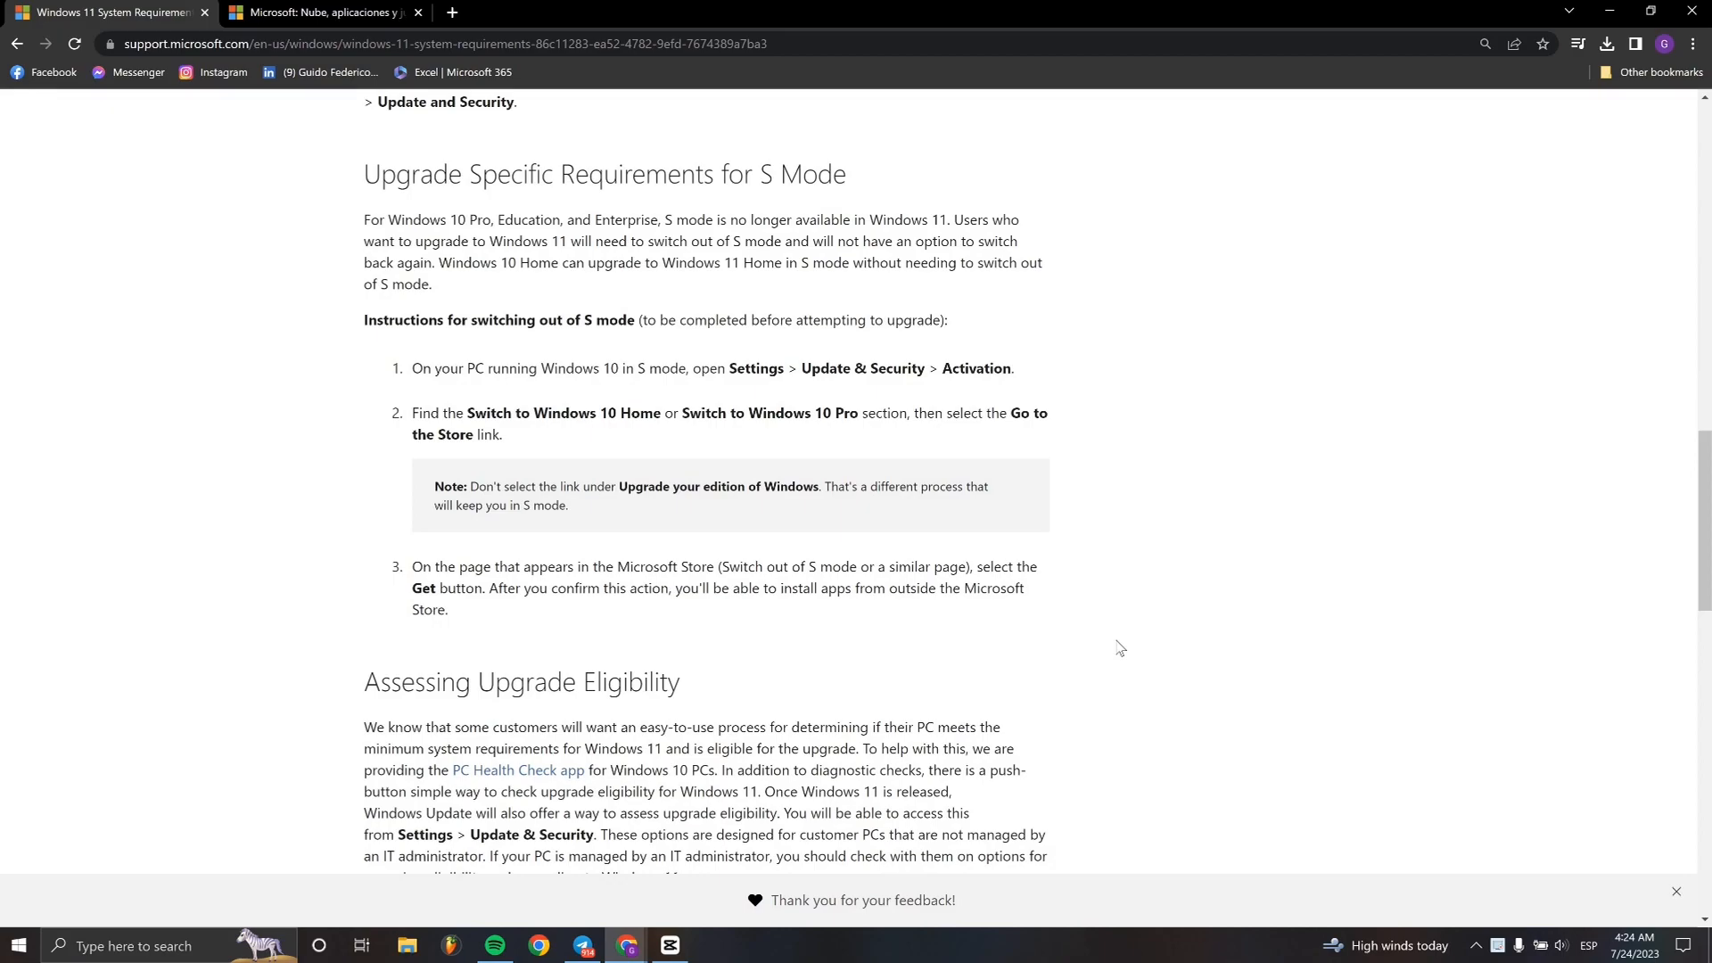
mouse_move(314, 24)
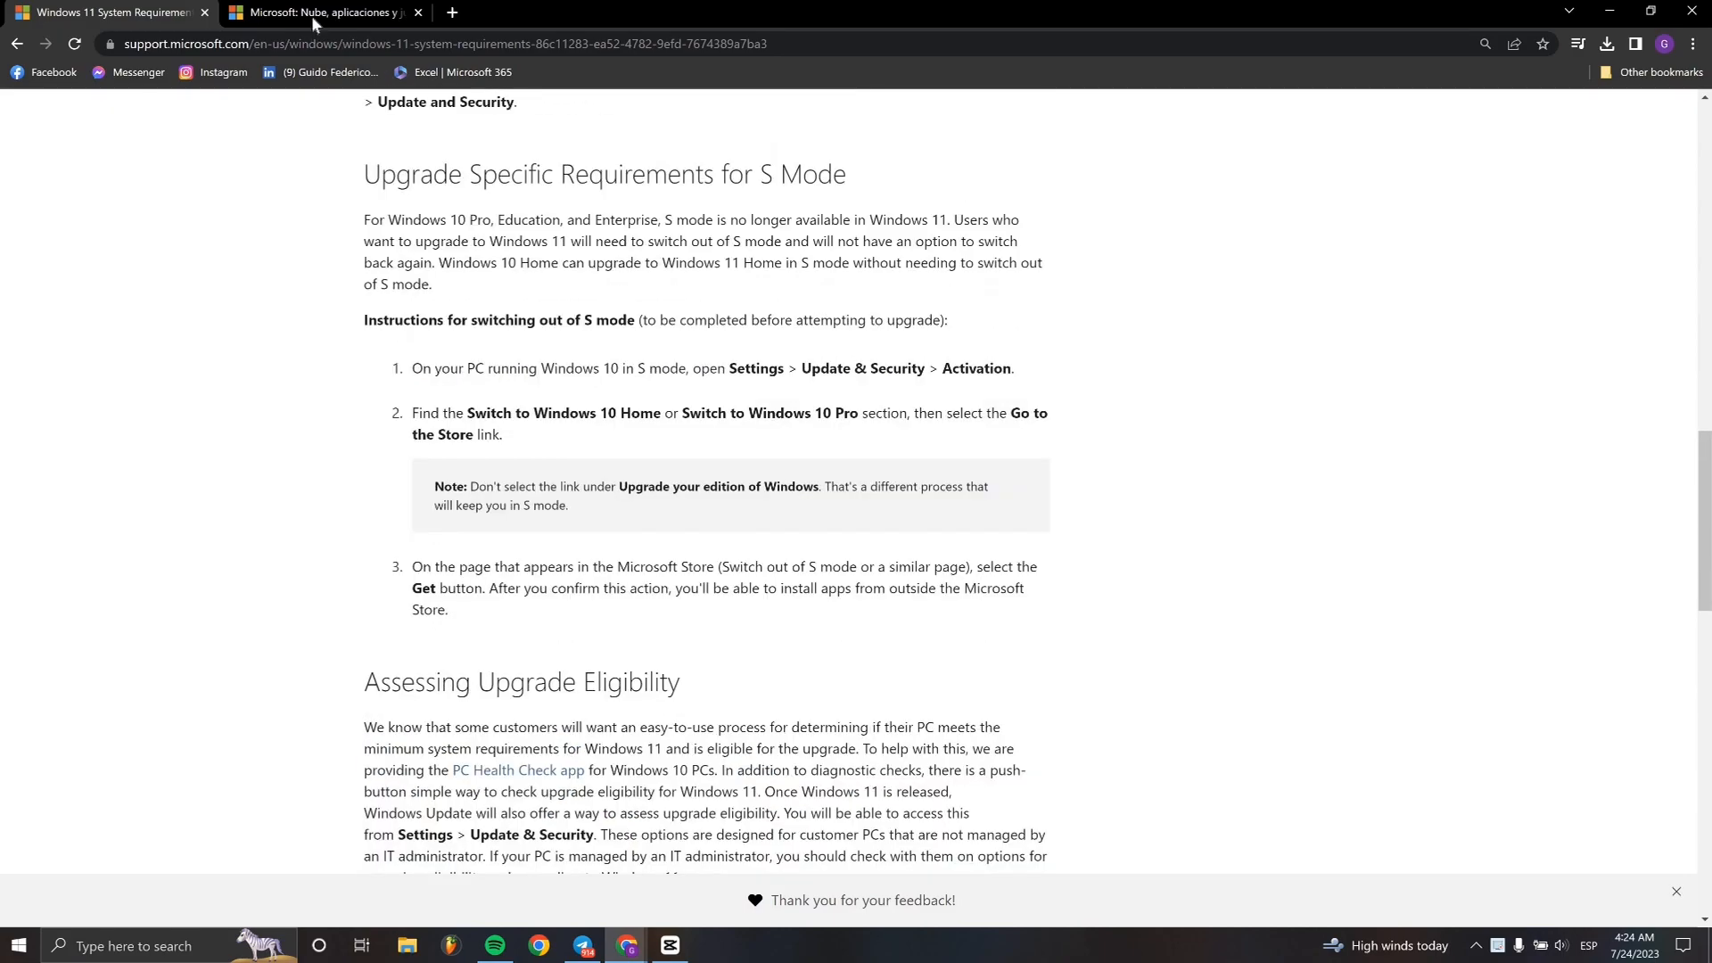
Search Microsoft.com for 'download windows 11' from the Microsoft.com tab
click(316, 12)
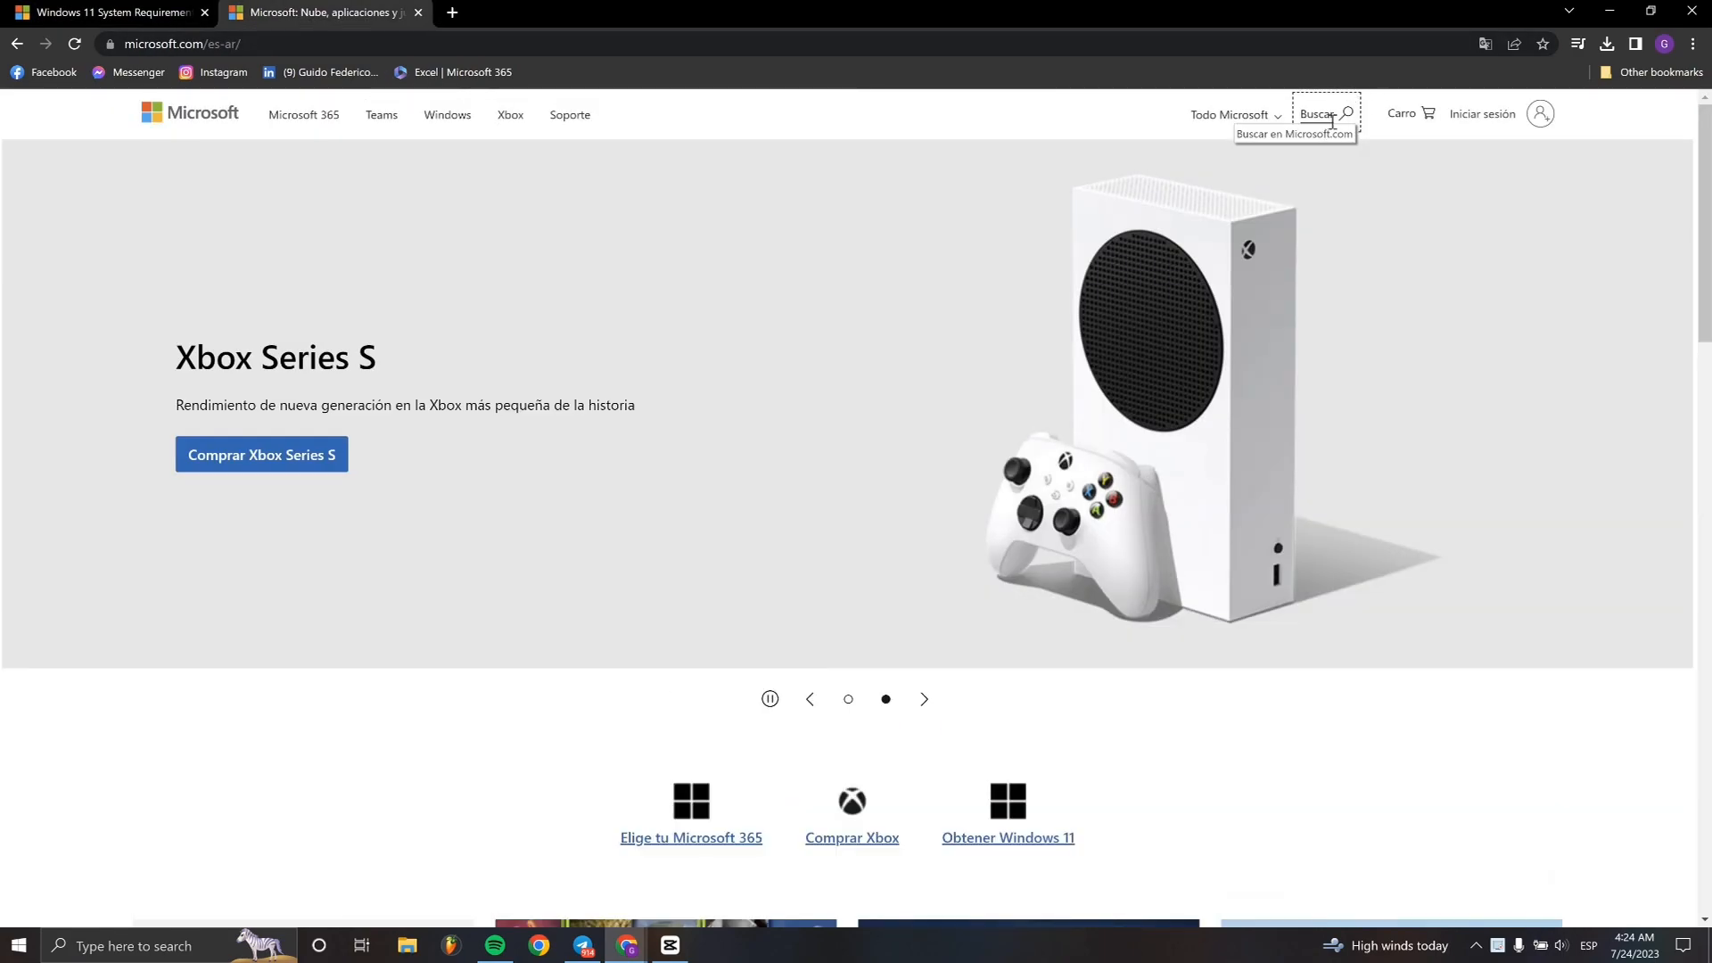
click(1347, 113)
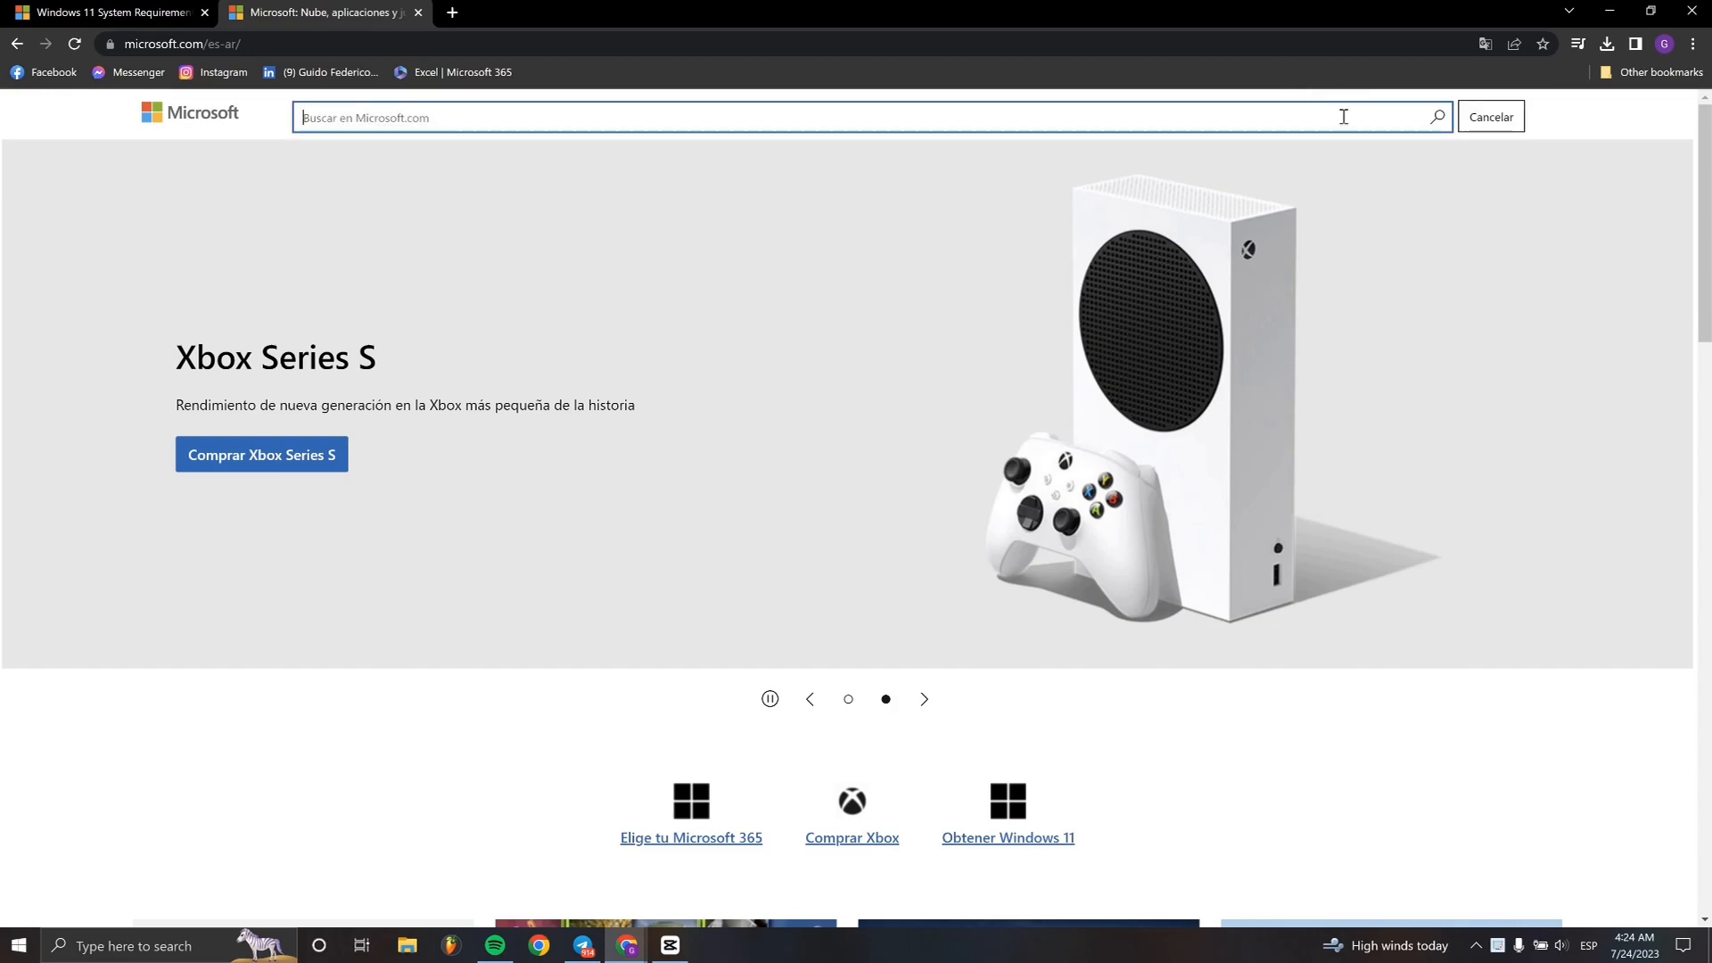
text(down)
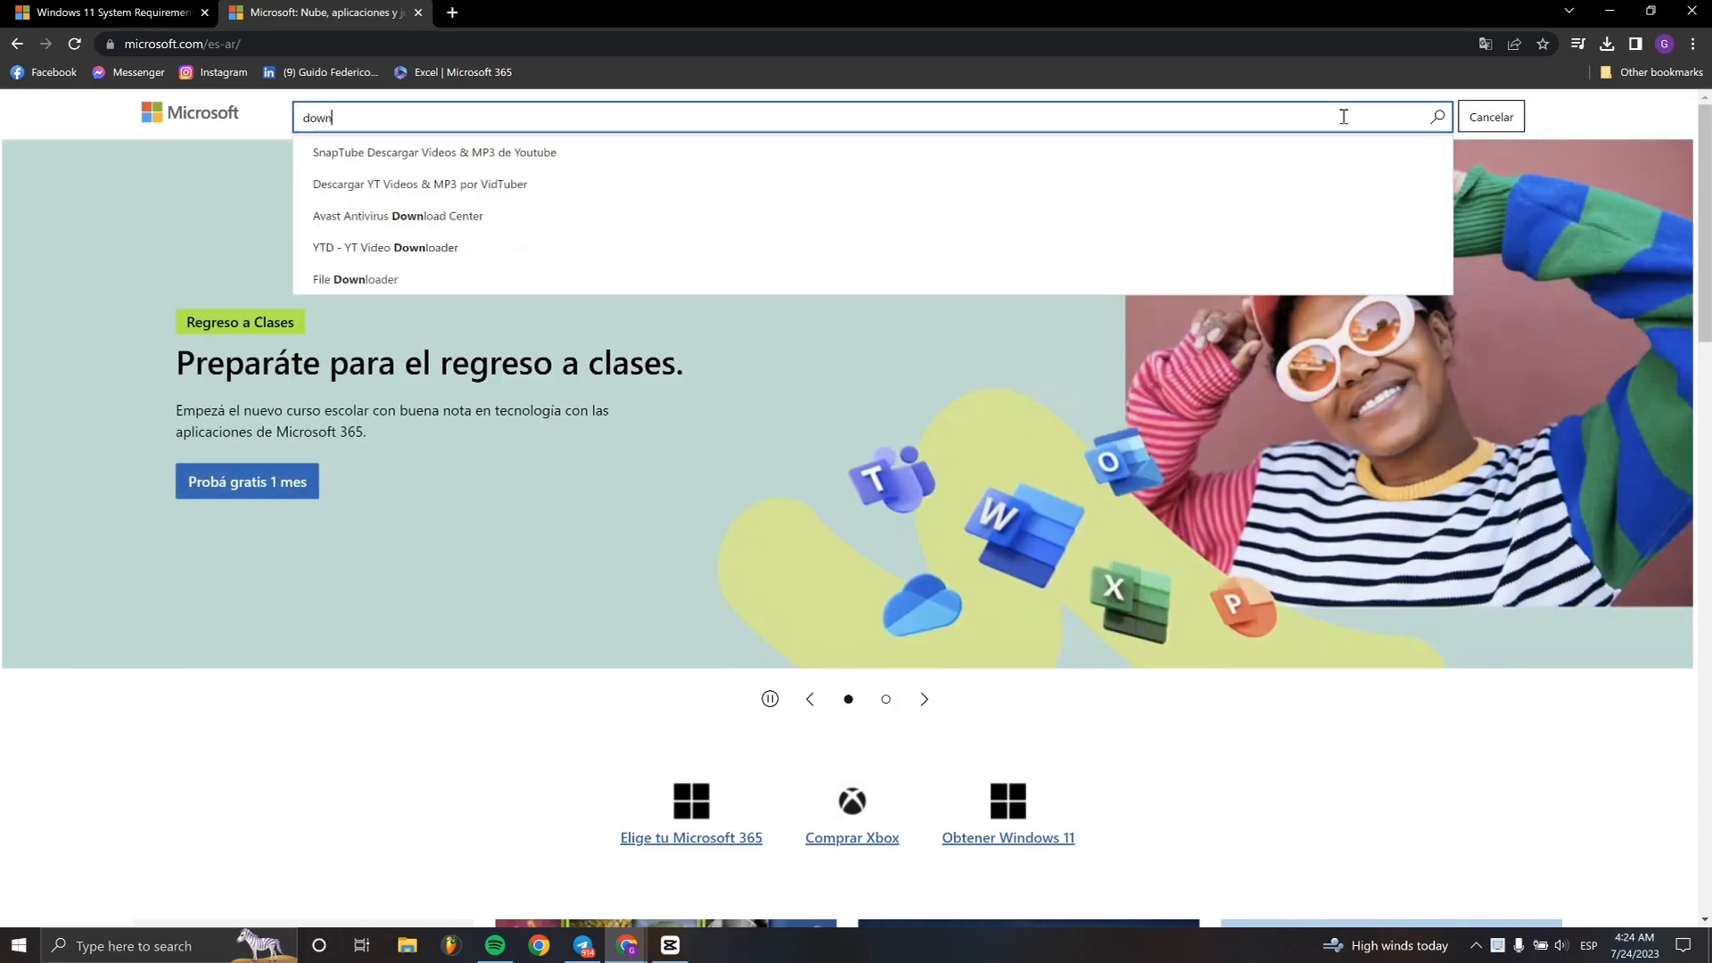
text(load windows 11)
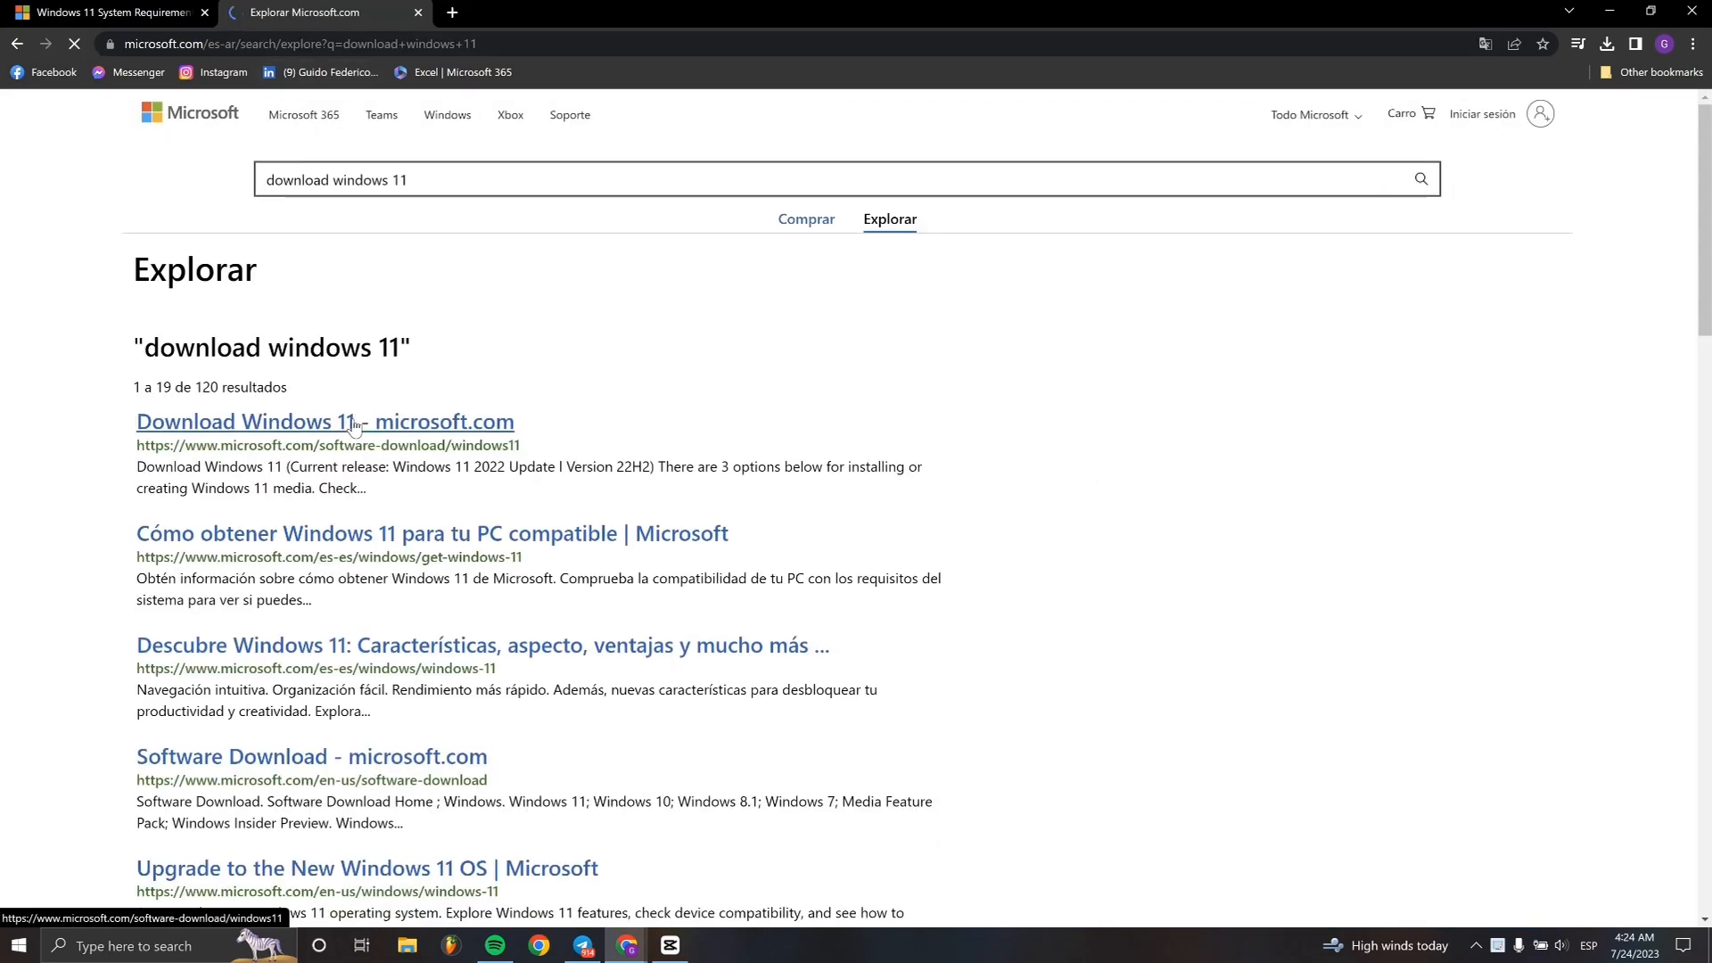
Open the Download Windows 11 result and download the Media Creation Tool
click(325, 422)
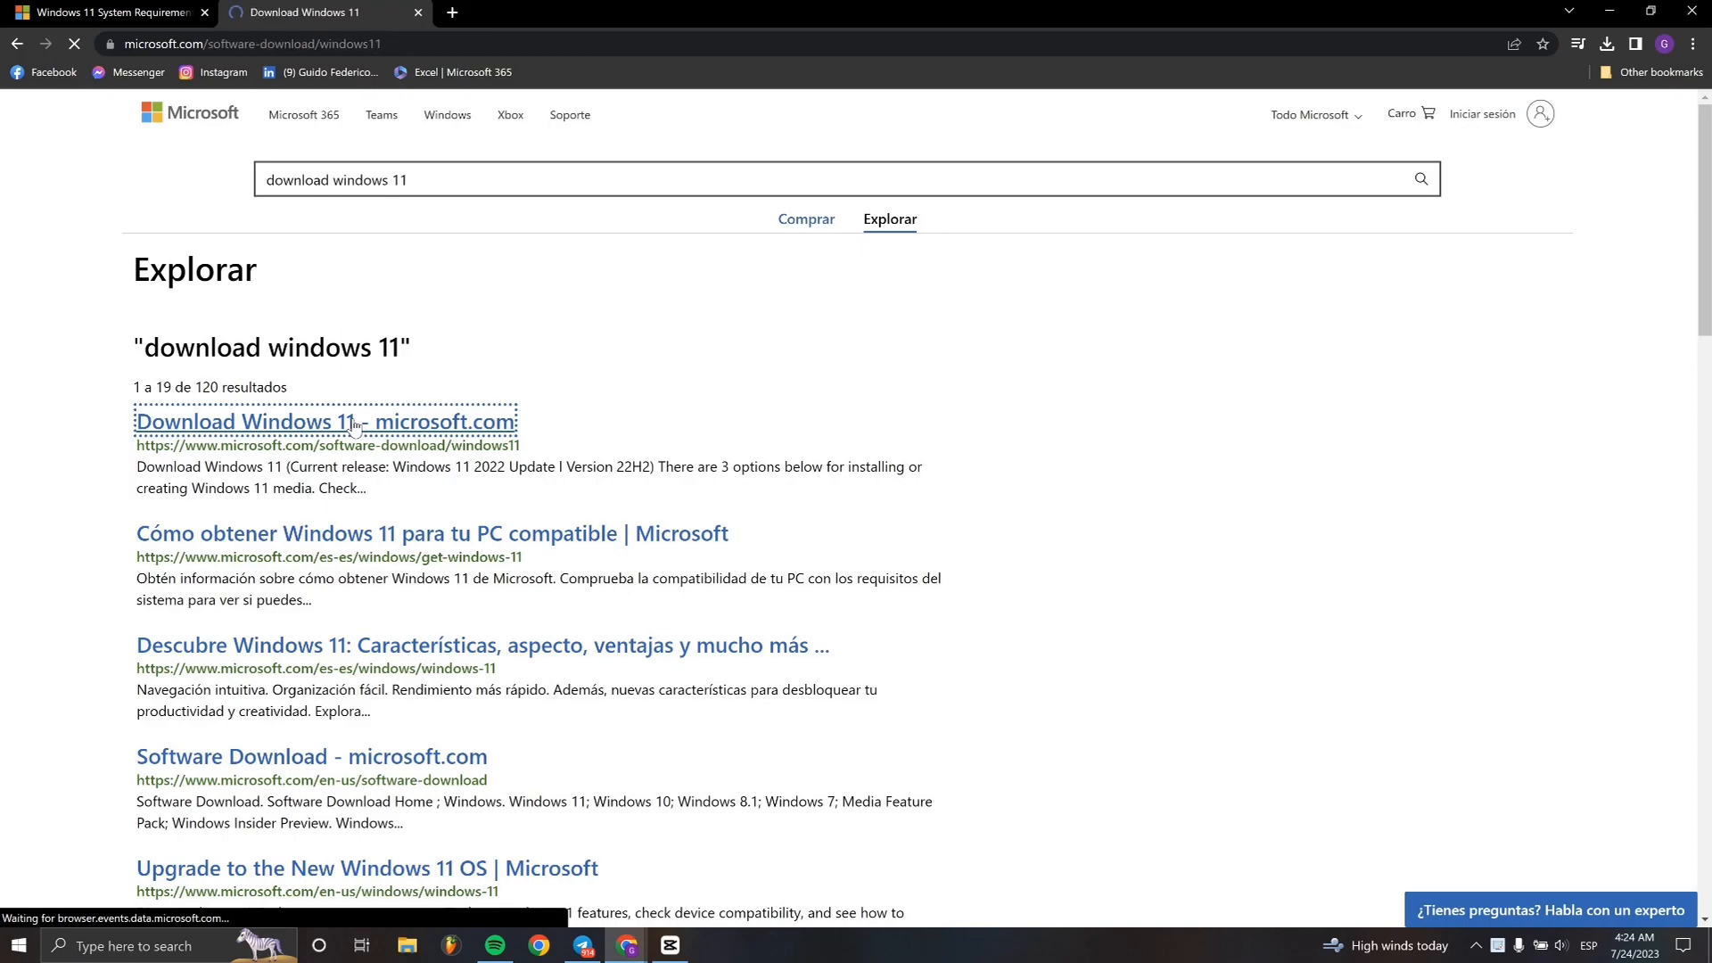
click(324, 422)
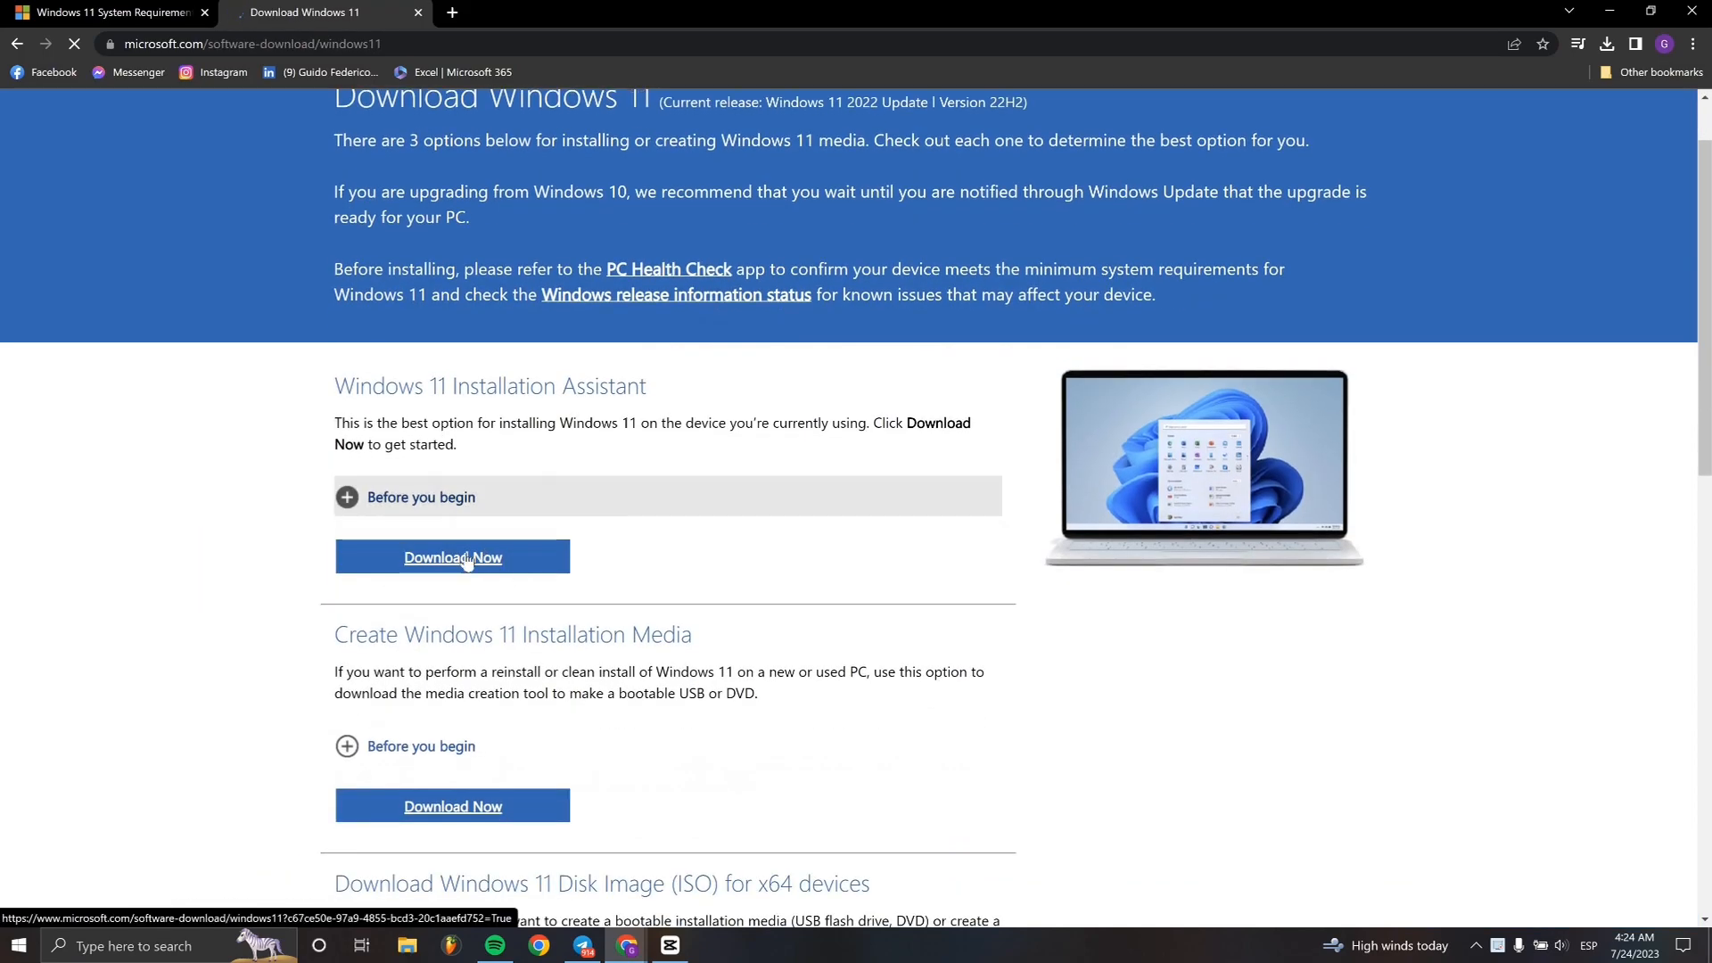
click(452, 556)
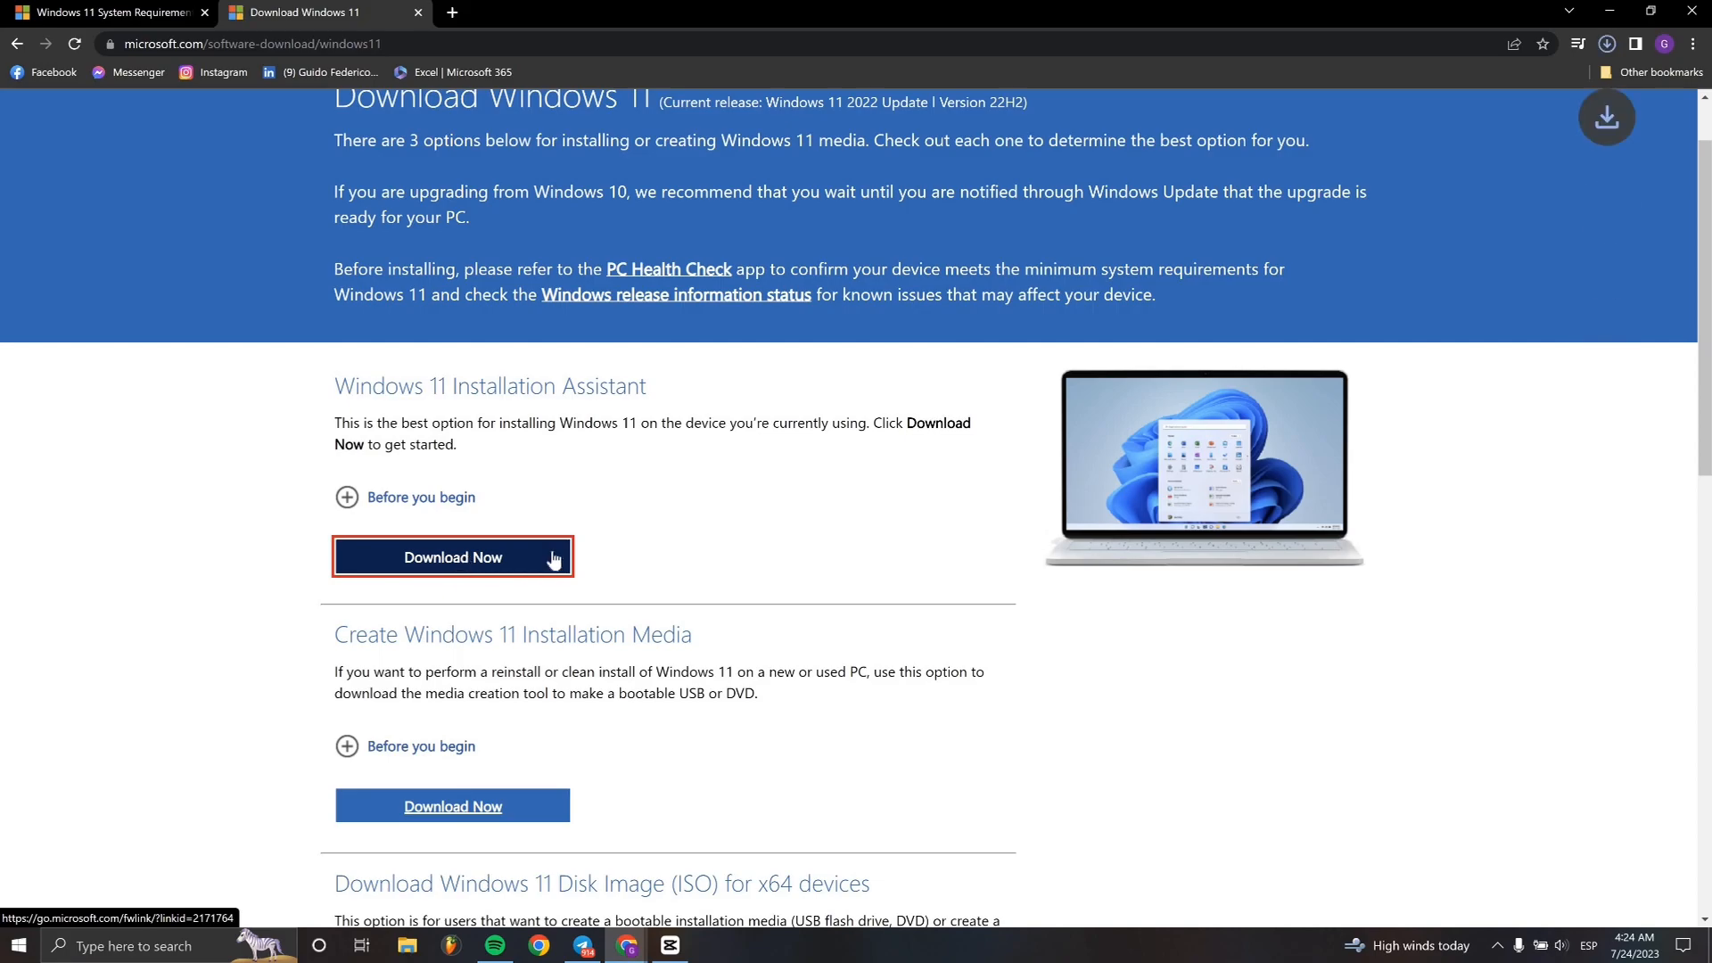
click(452, 556)
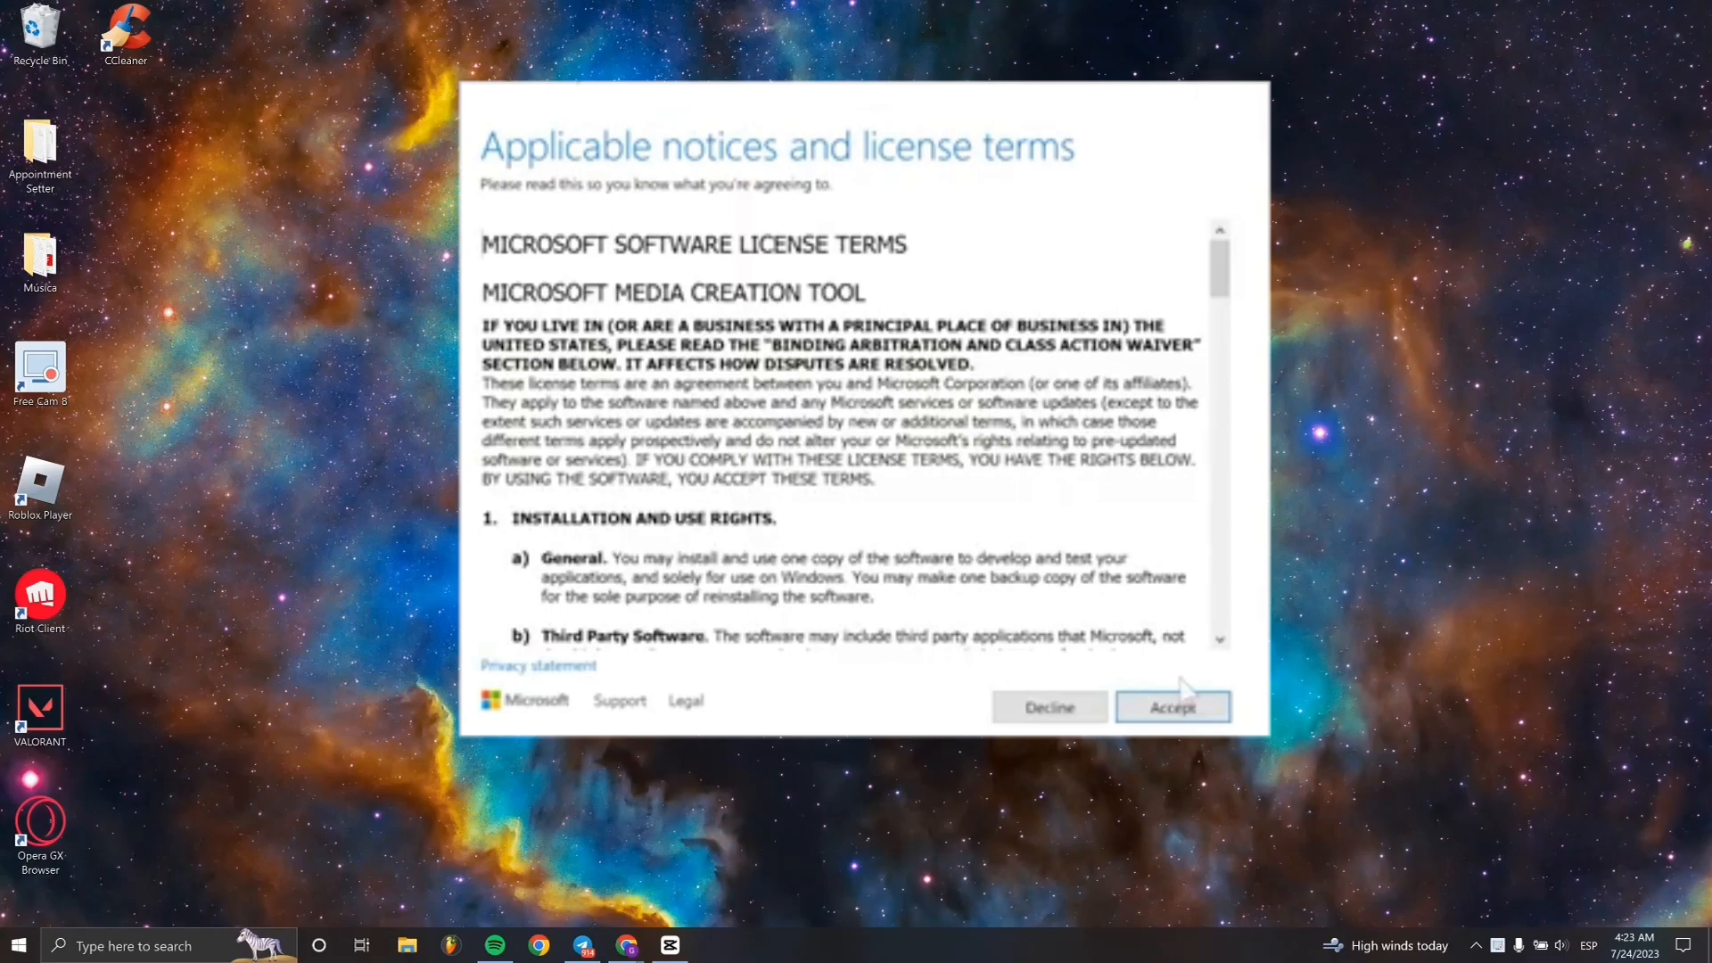
Accept the Media Creation Tool license and untick 'Use the recommended options for this PC'
click(1171, 706)
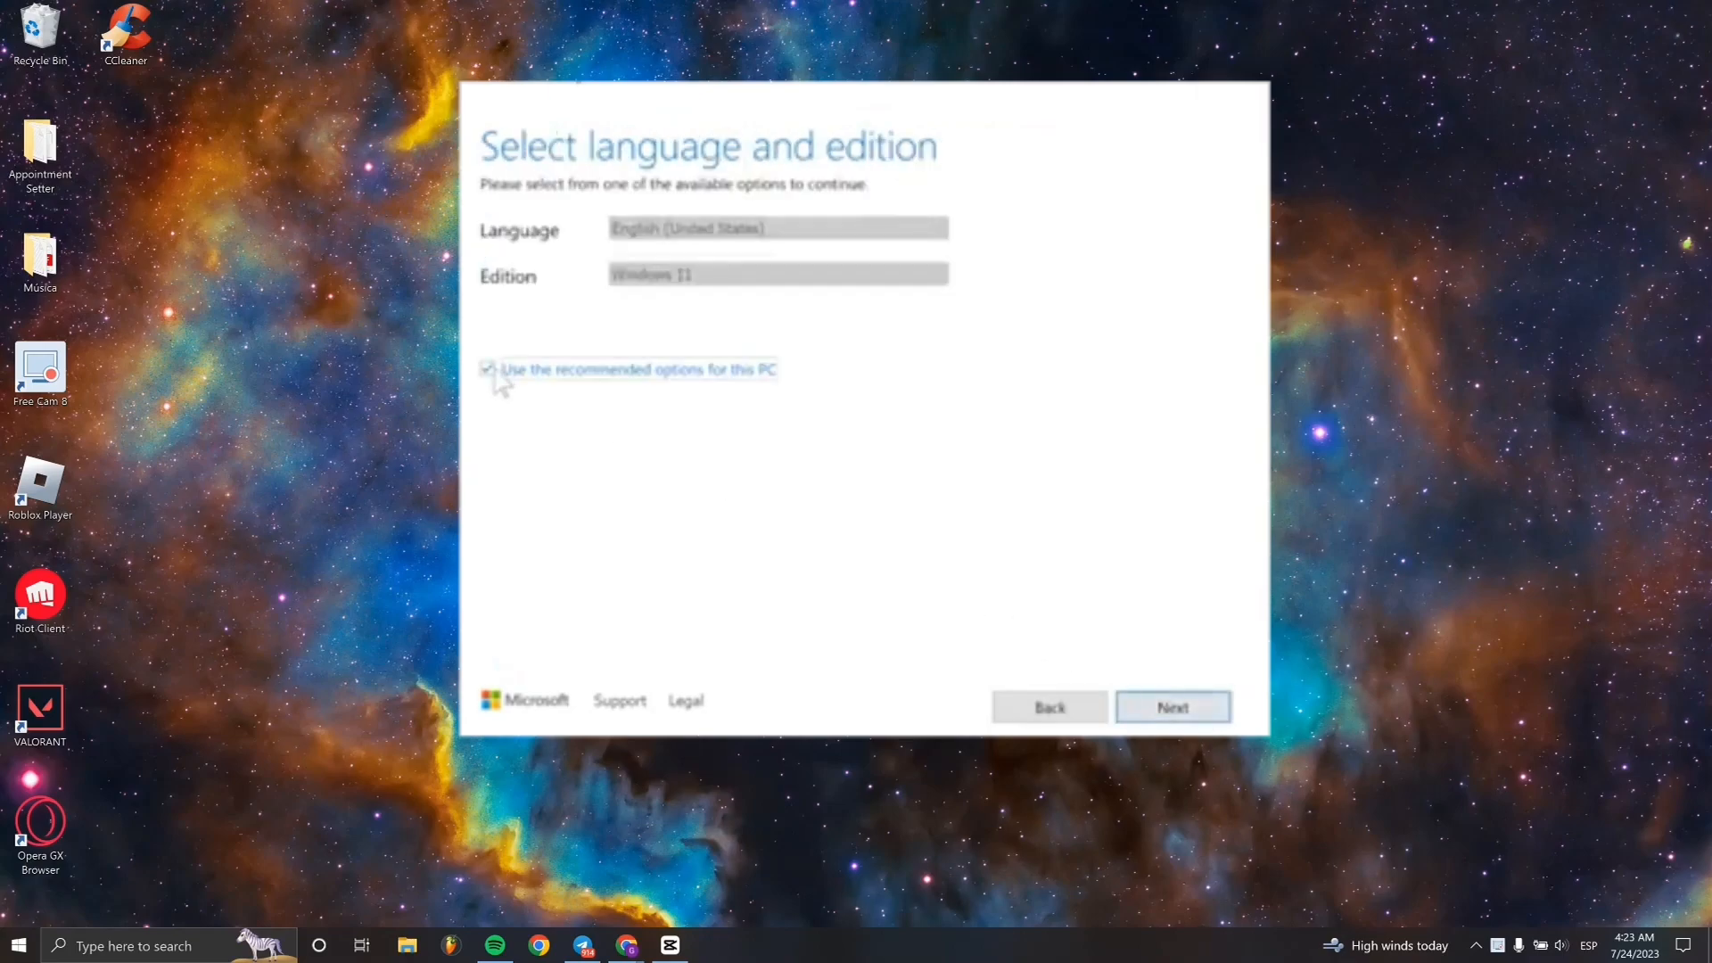
click(777, 228)
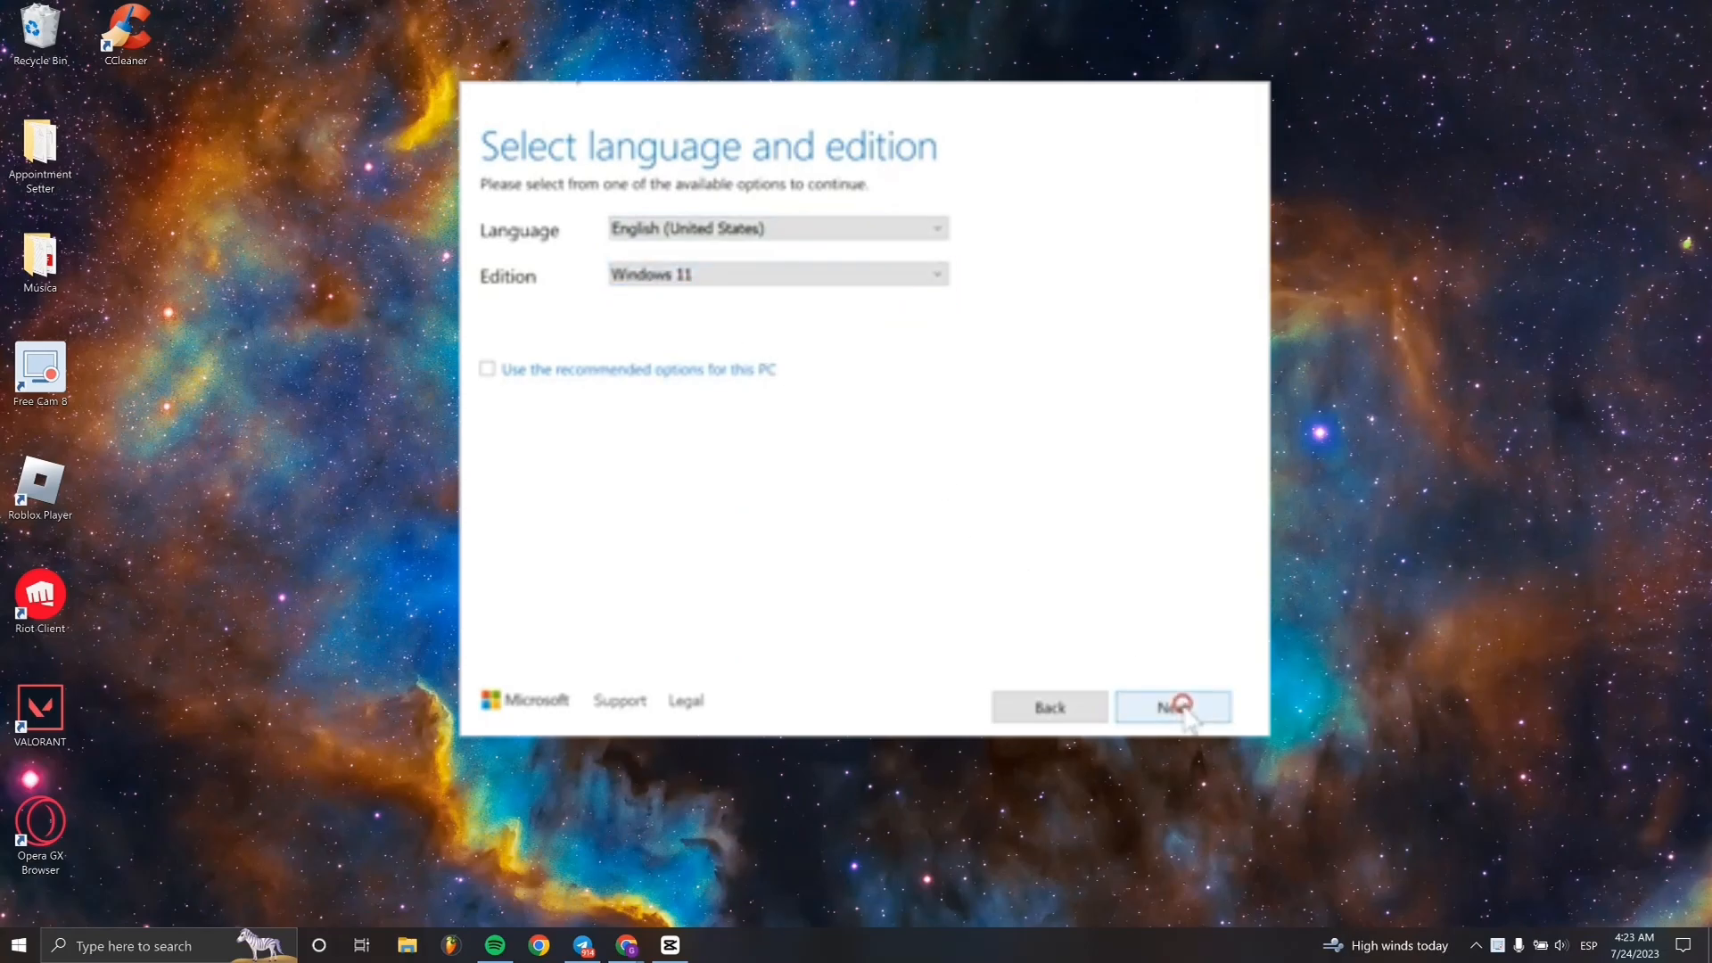
Confirm language and edition, choose USB flash drive media, and create it on E: (ESD-USB)
click(1171, 707)
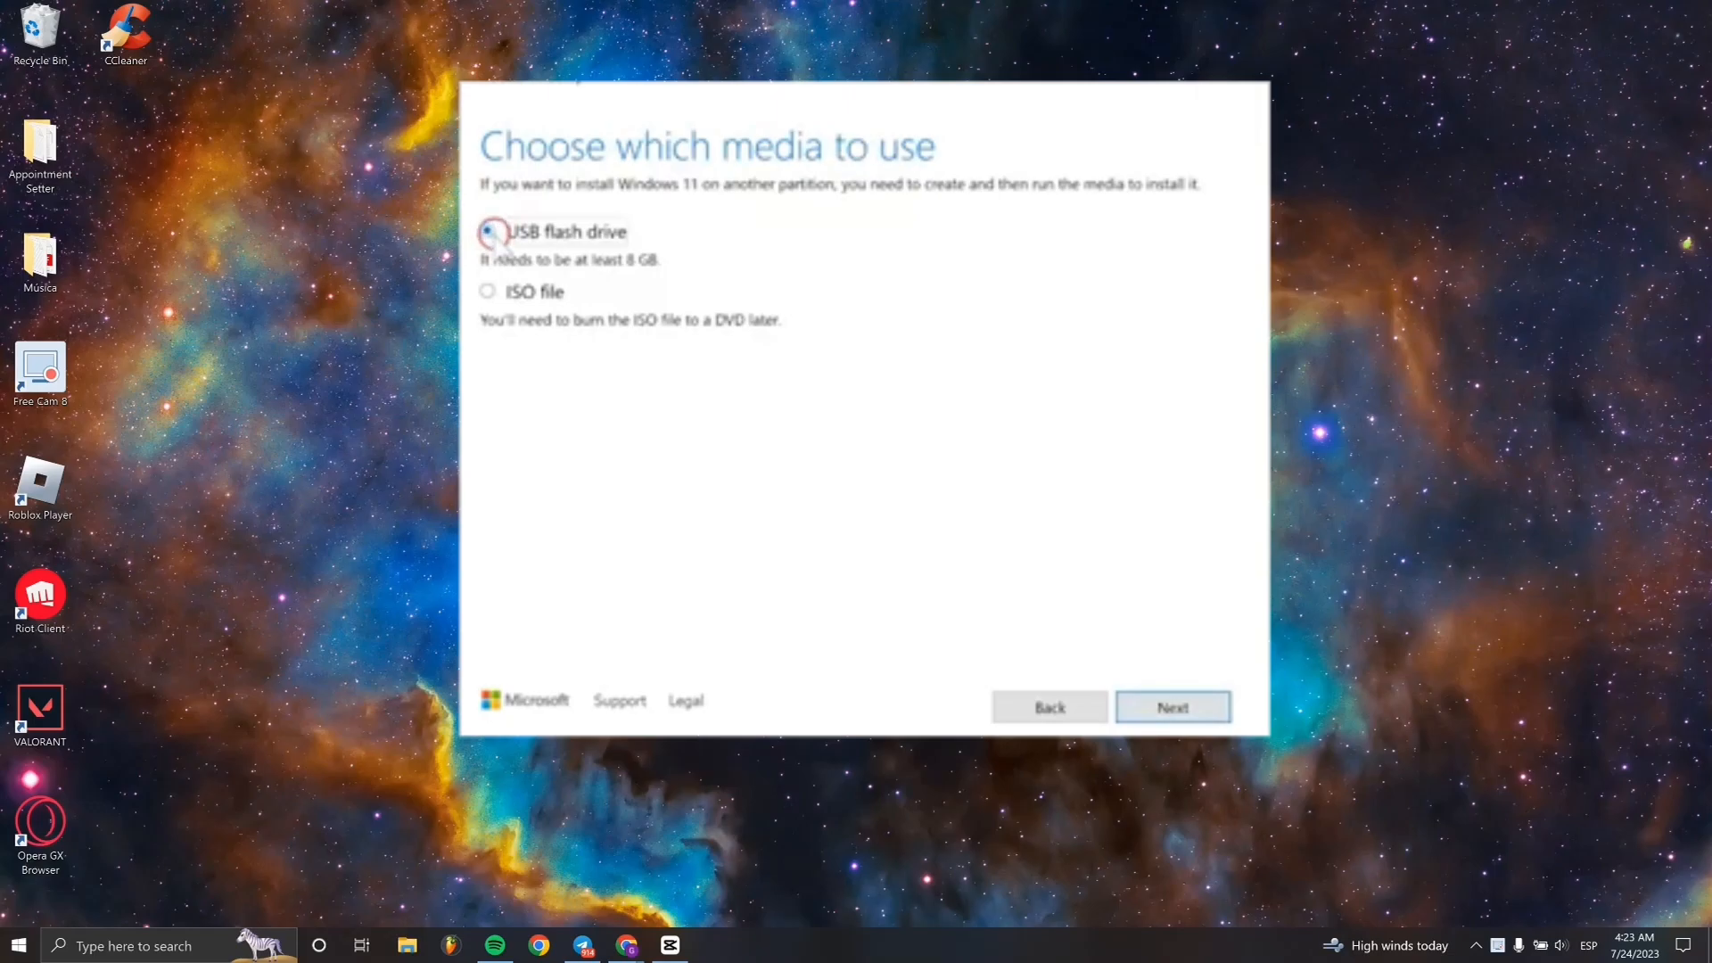
click(487, 231)
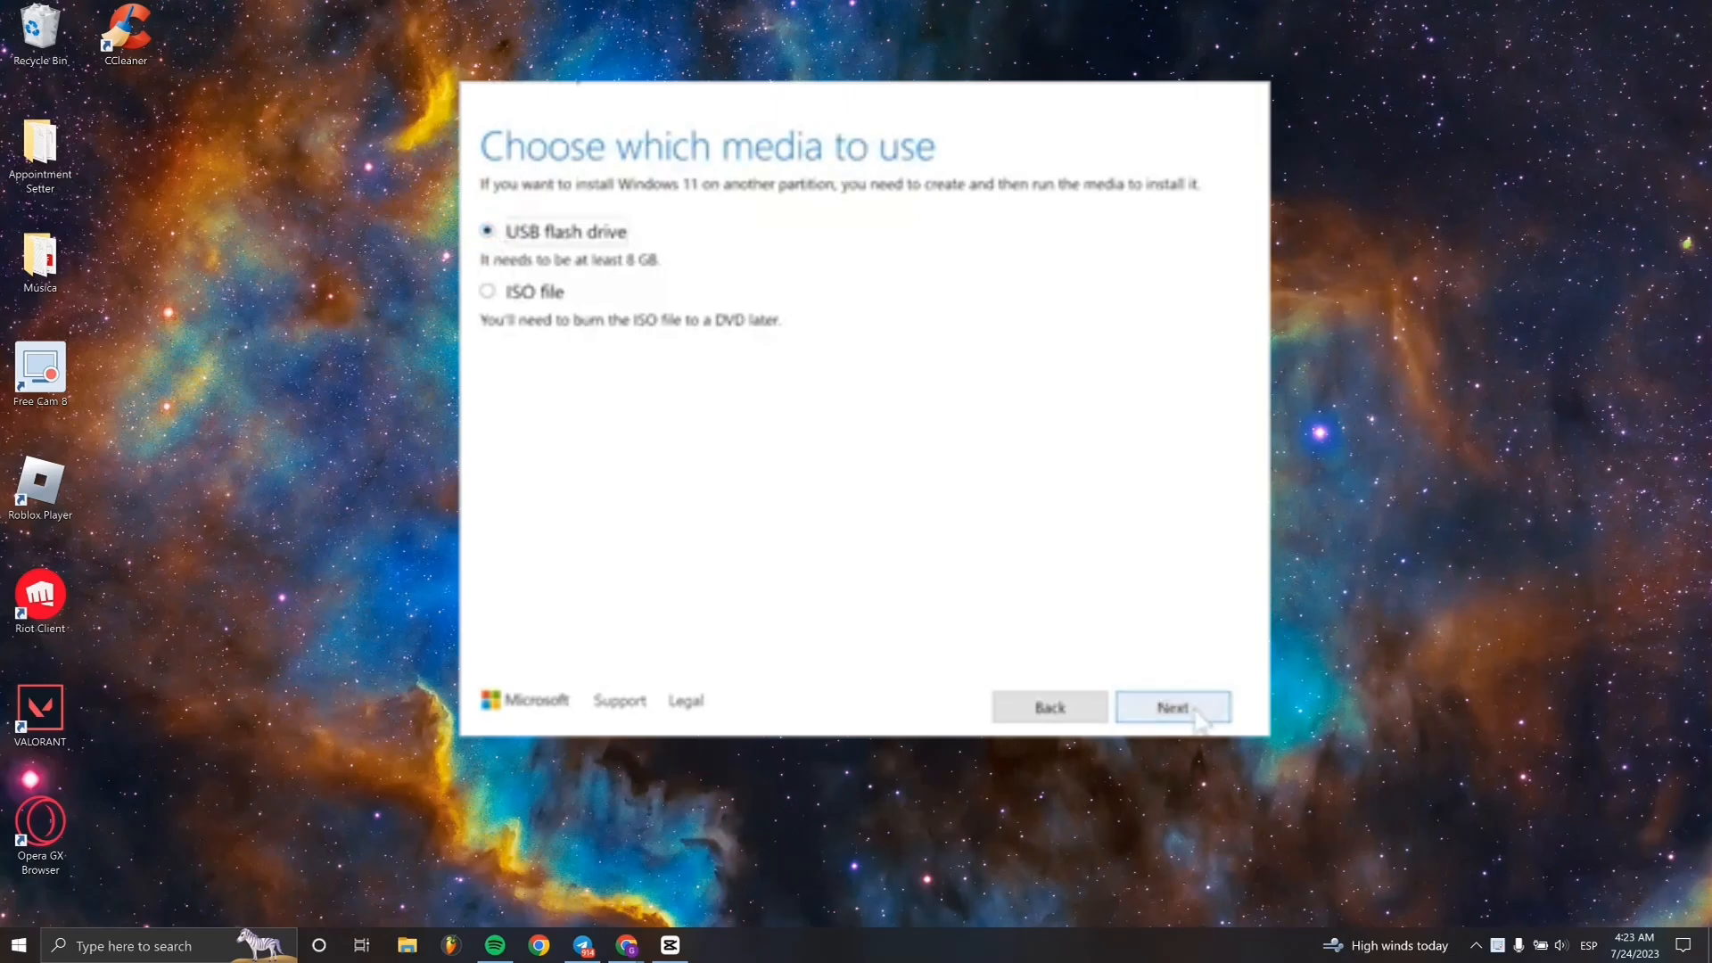
click(1170, 706)
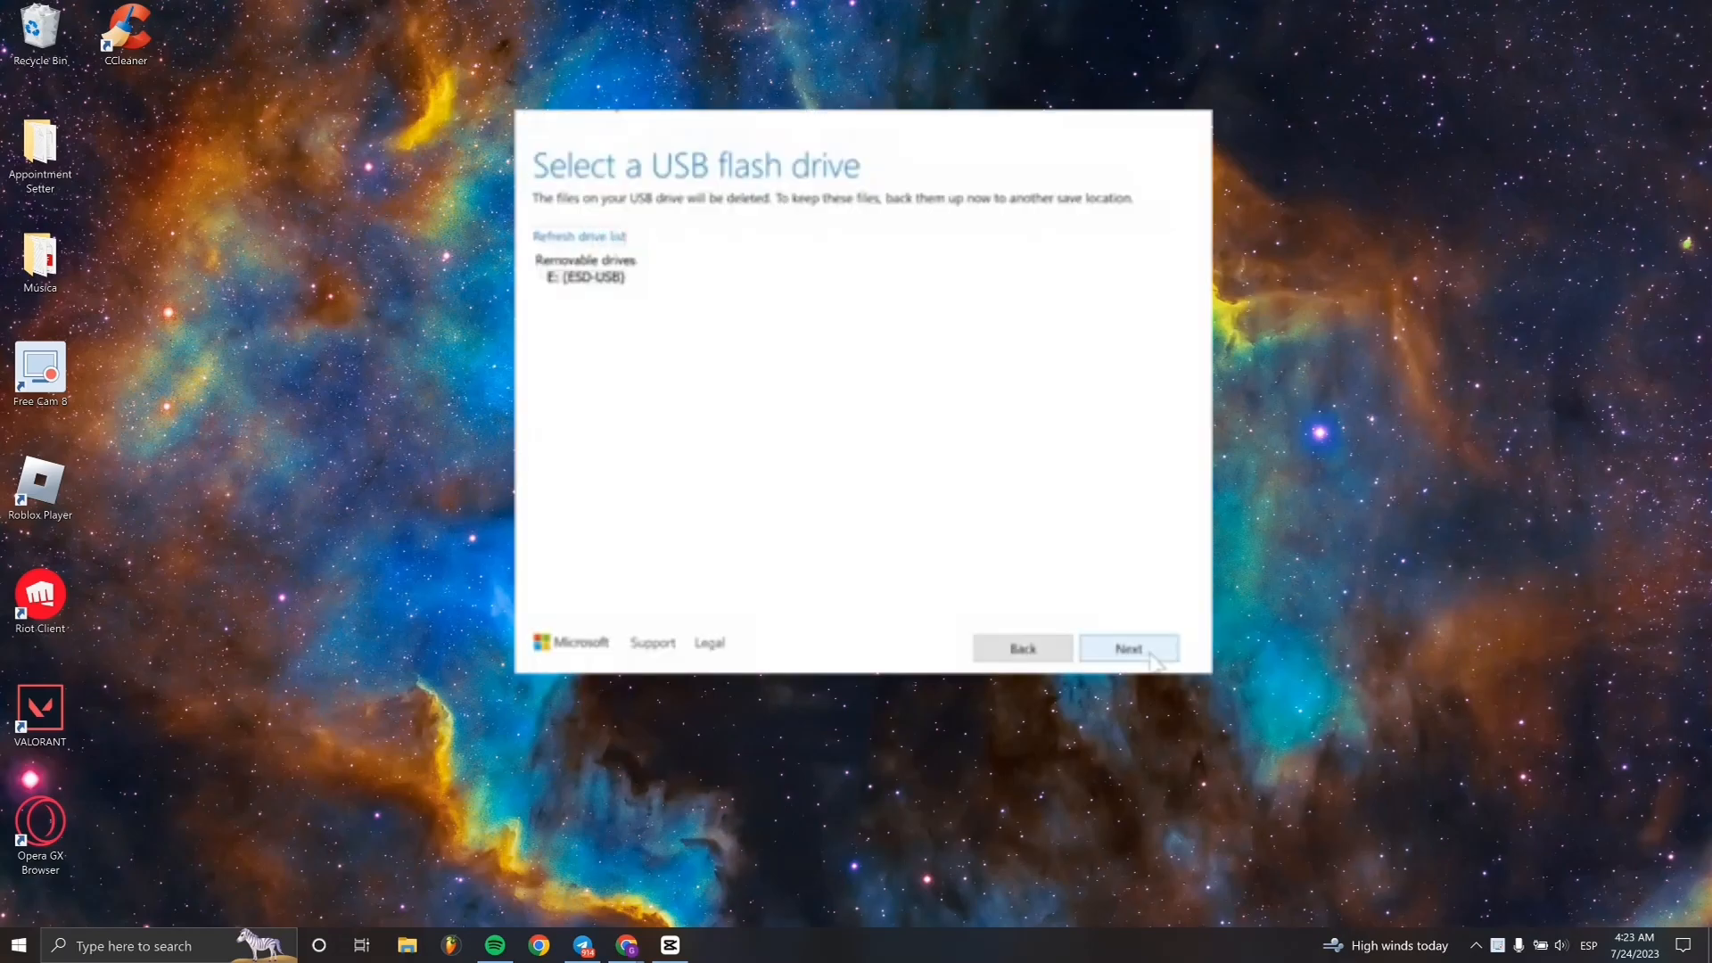
click(584, 276)
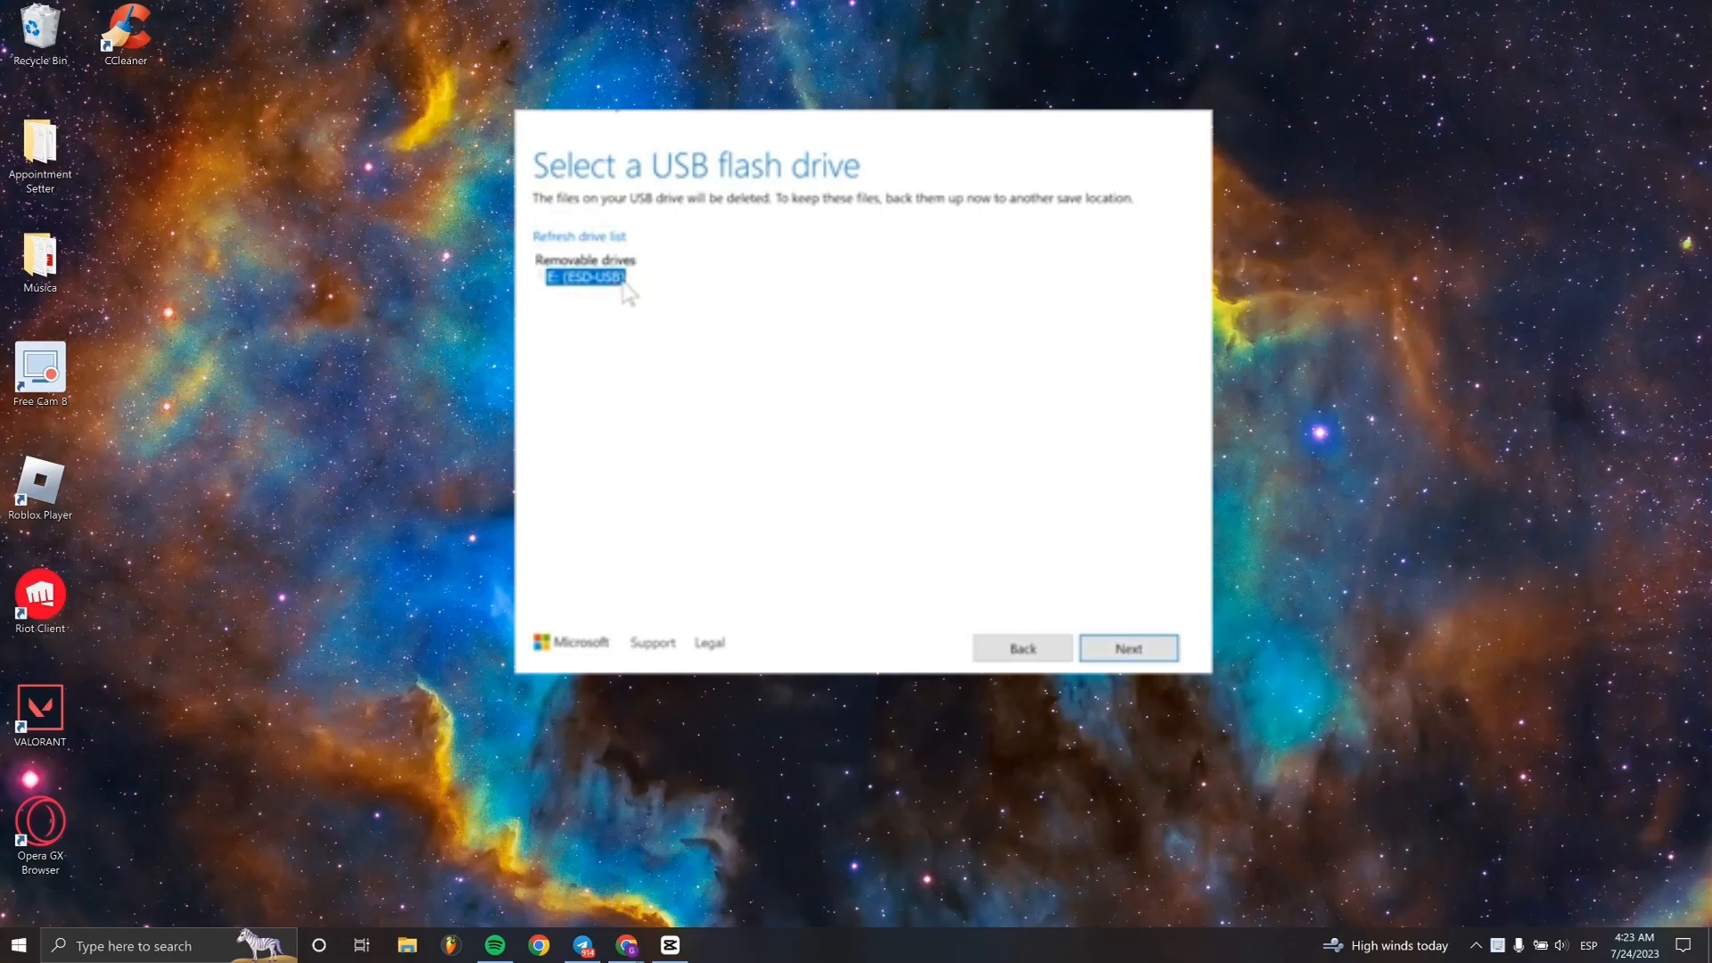
click(1128, 647)
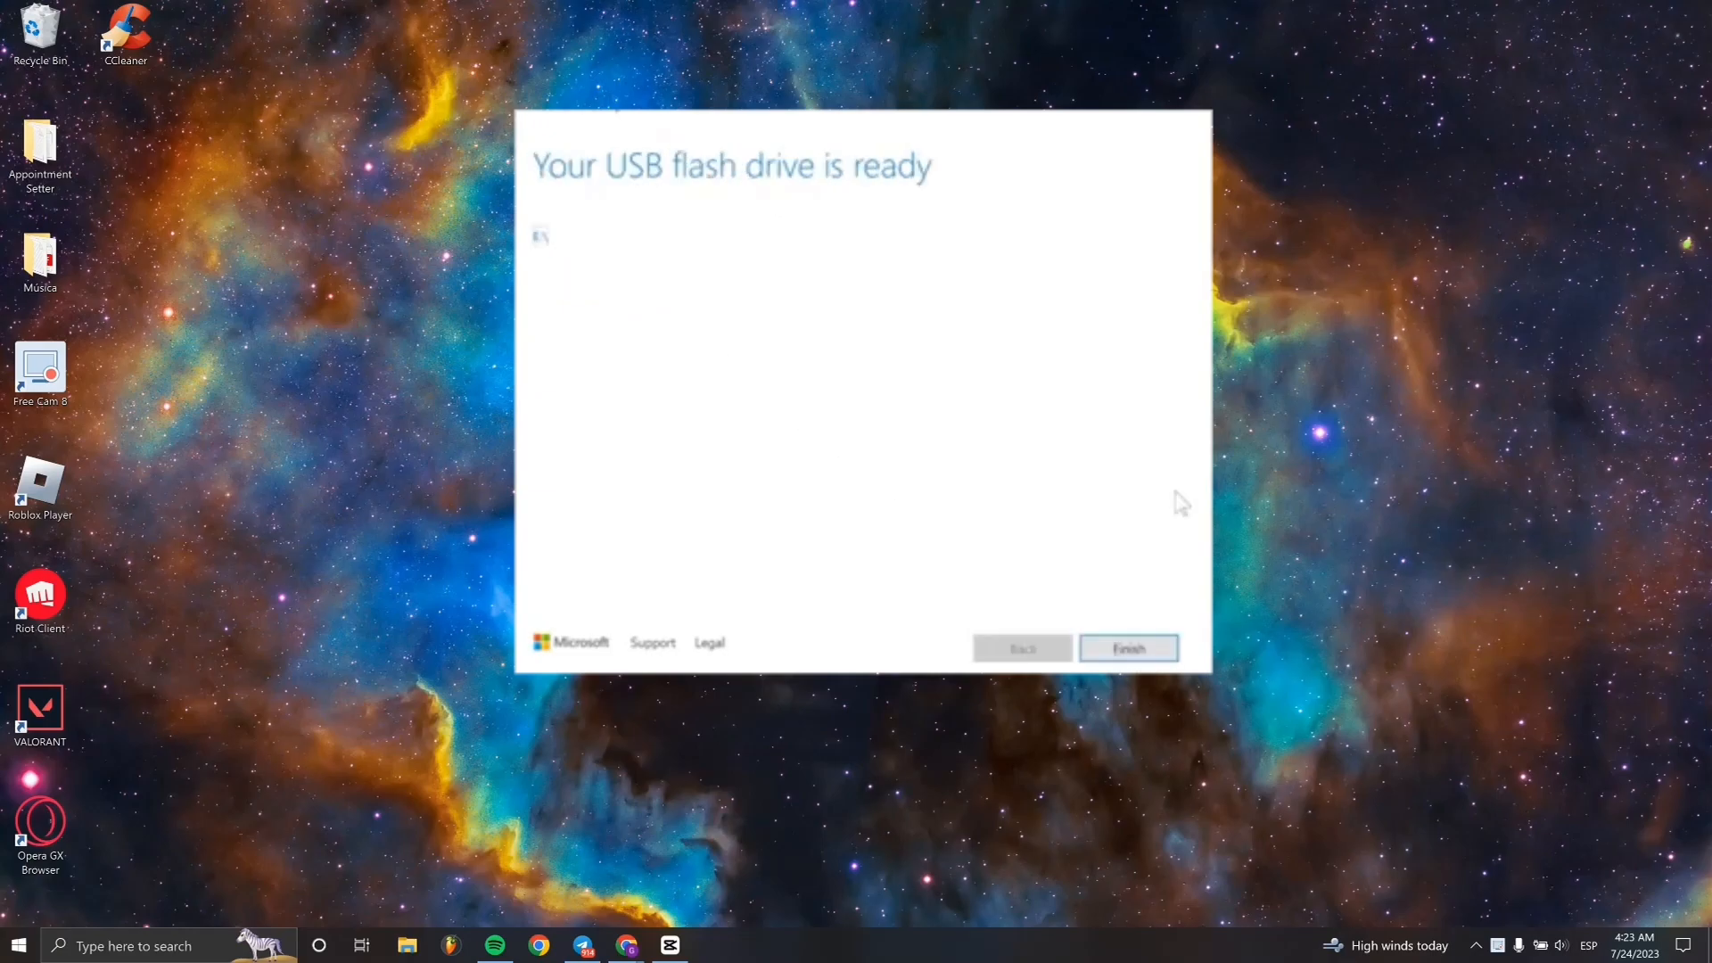
mouse_move(1181, 535)
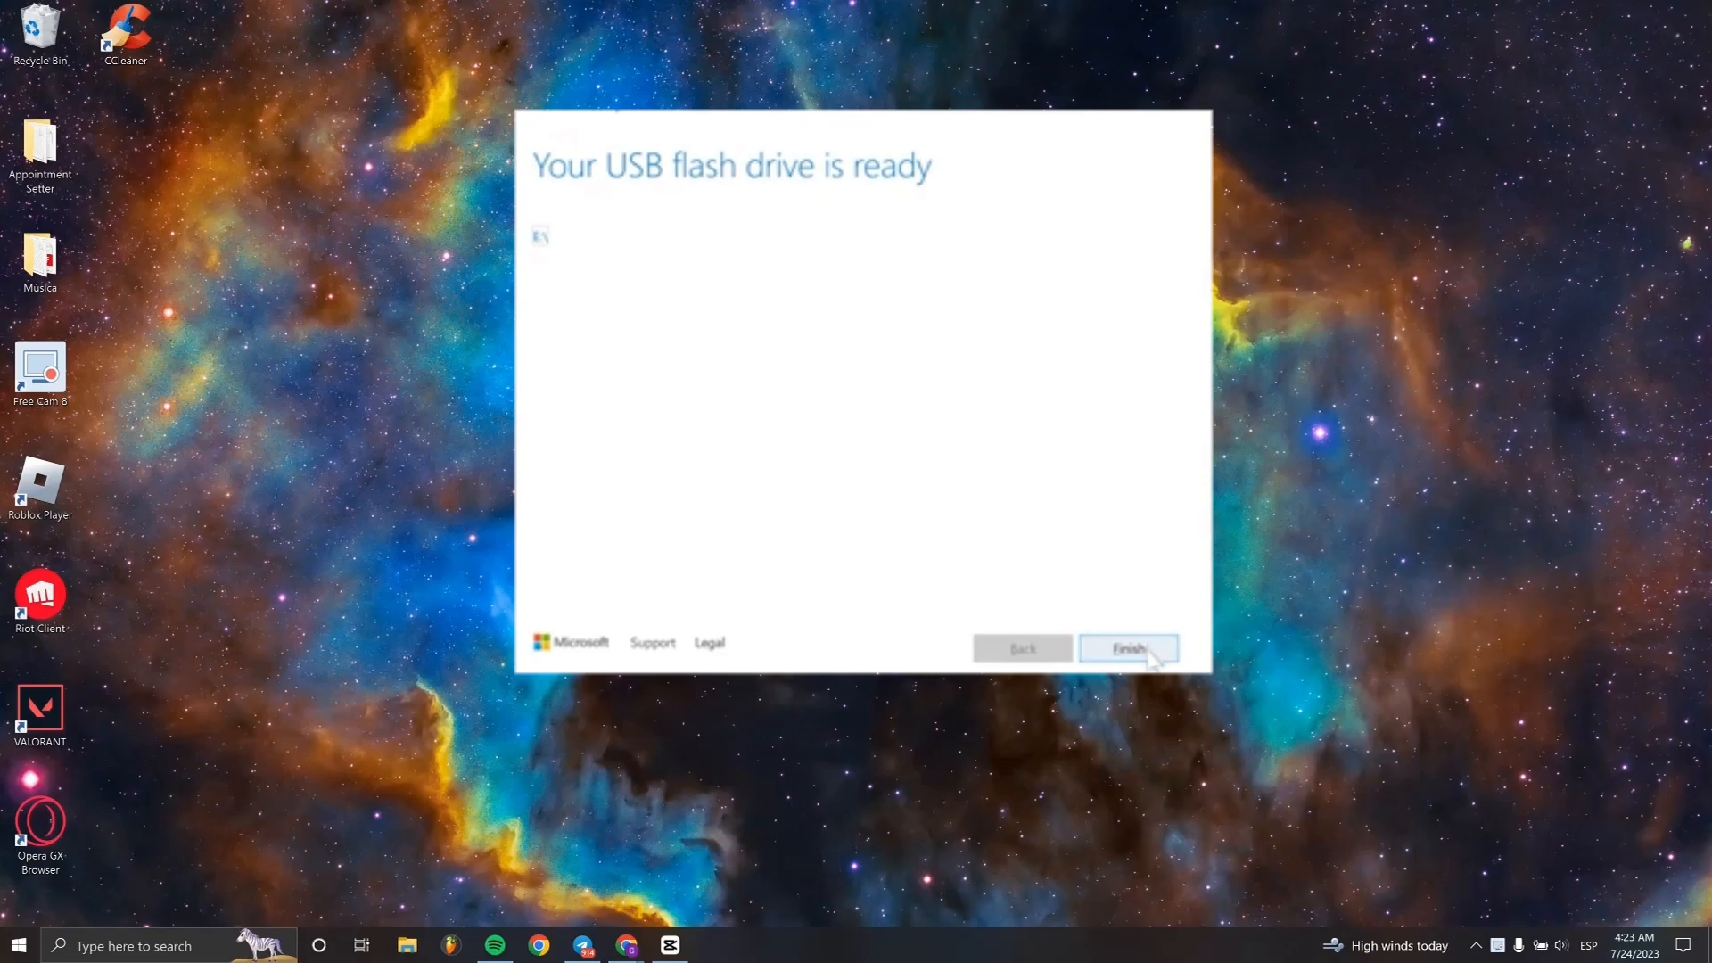
Finish the Media Creation Tool, launch Setup, and proceed past the update download settings
click(1126, 648)
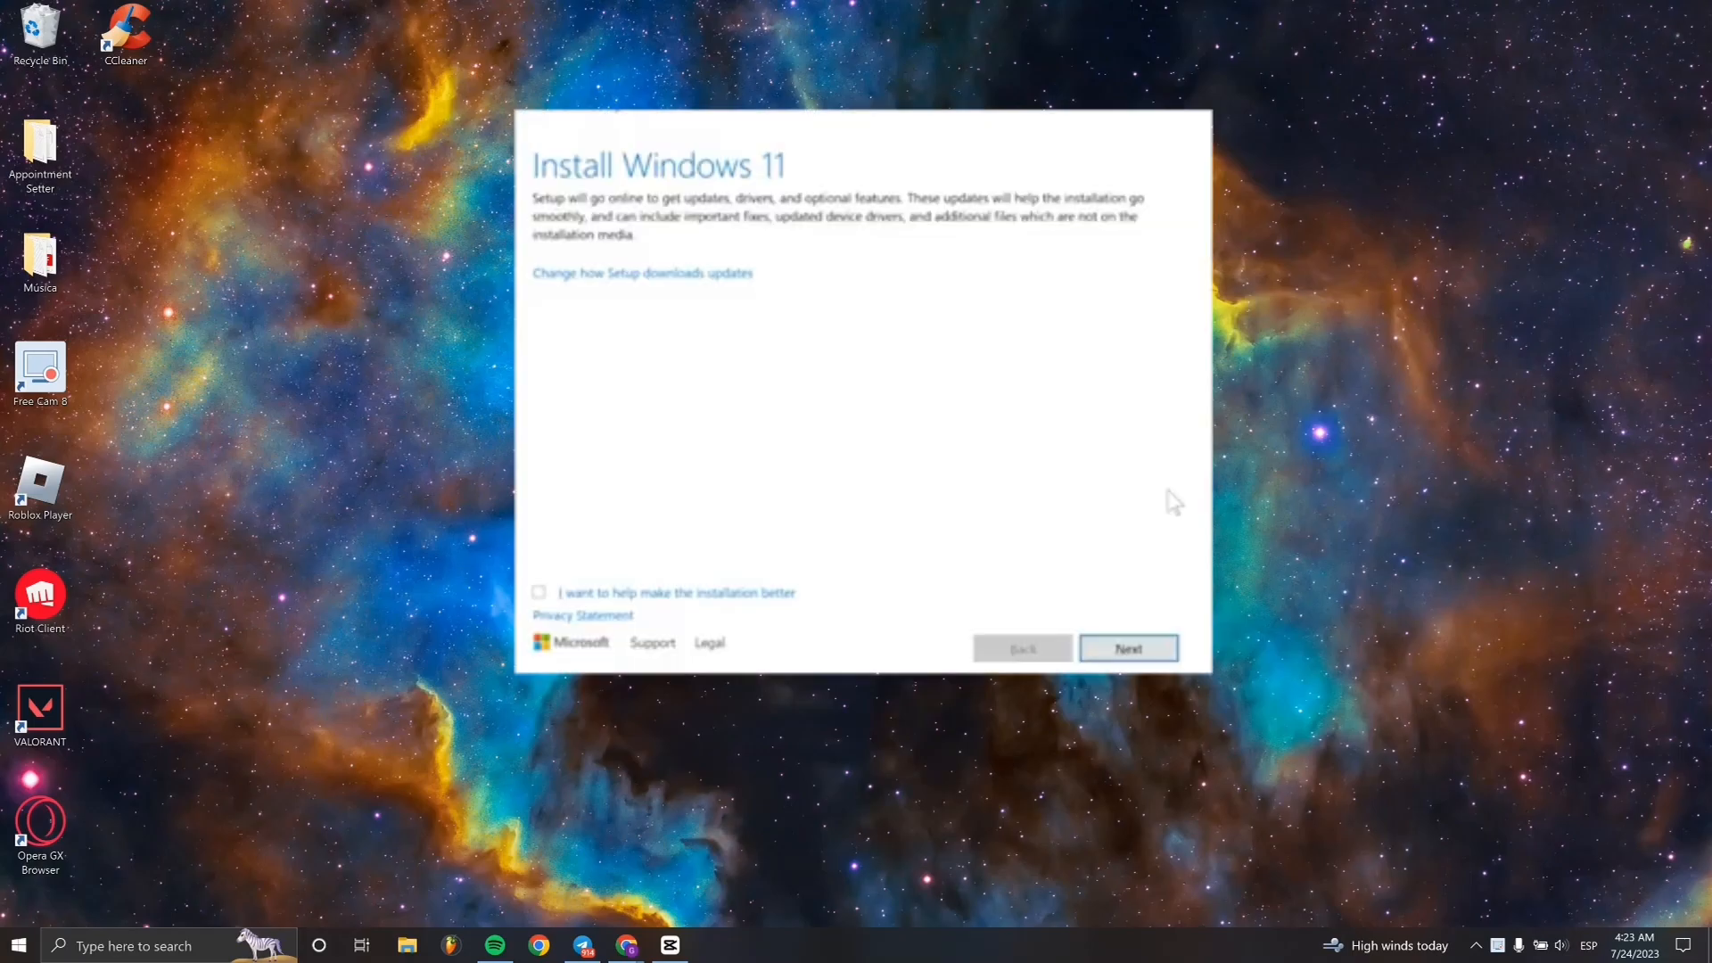
click(1129, 647)
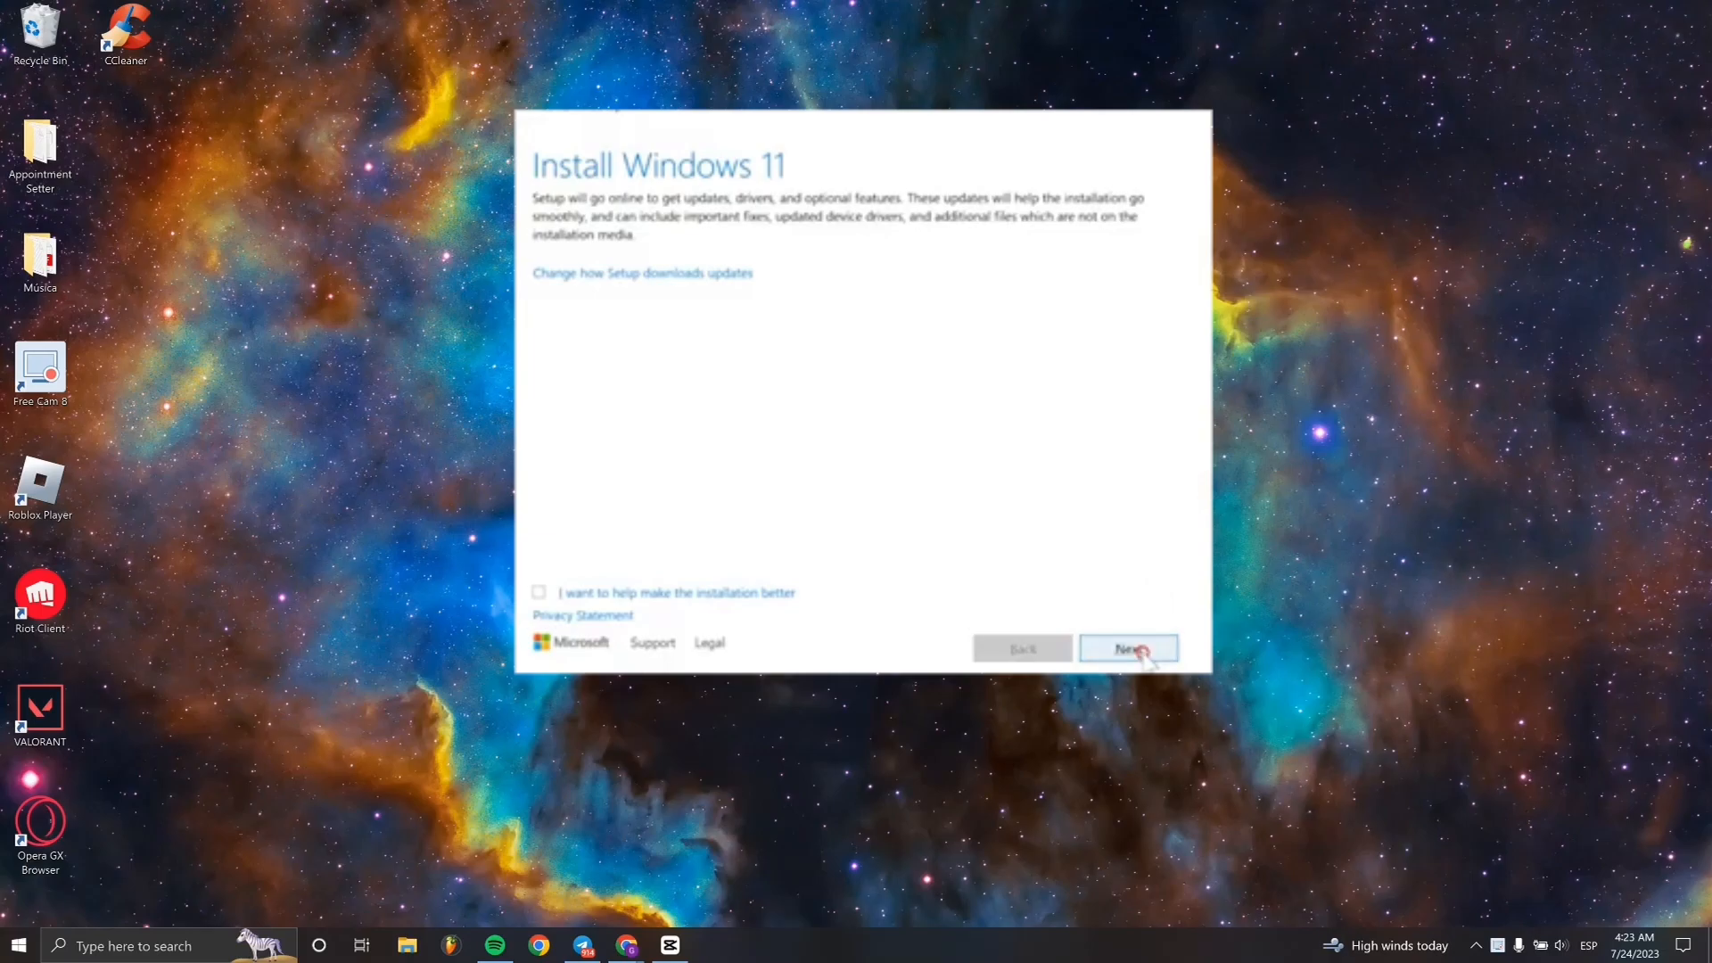
click(1128, 647)
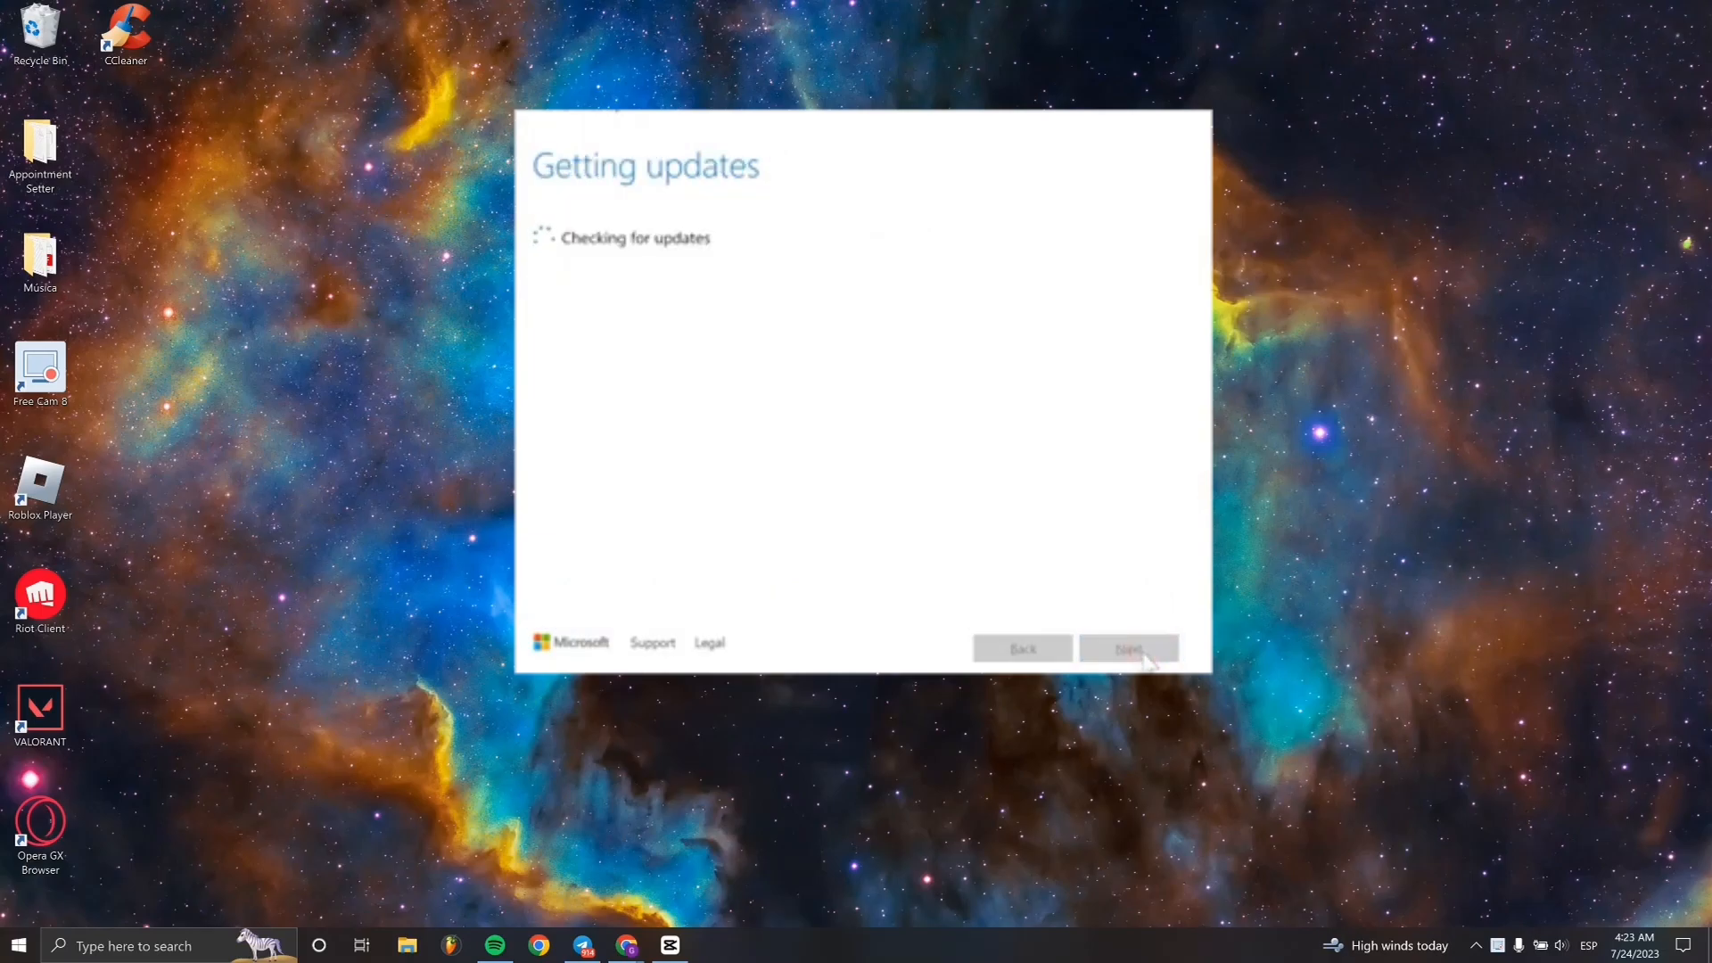
click(1128, 647)
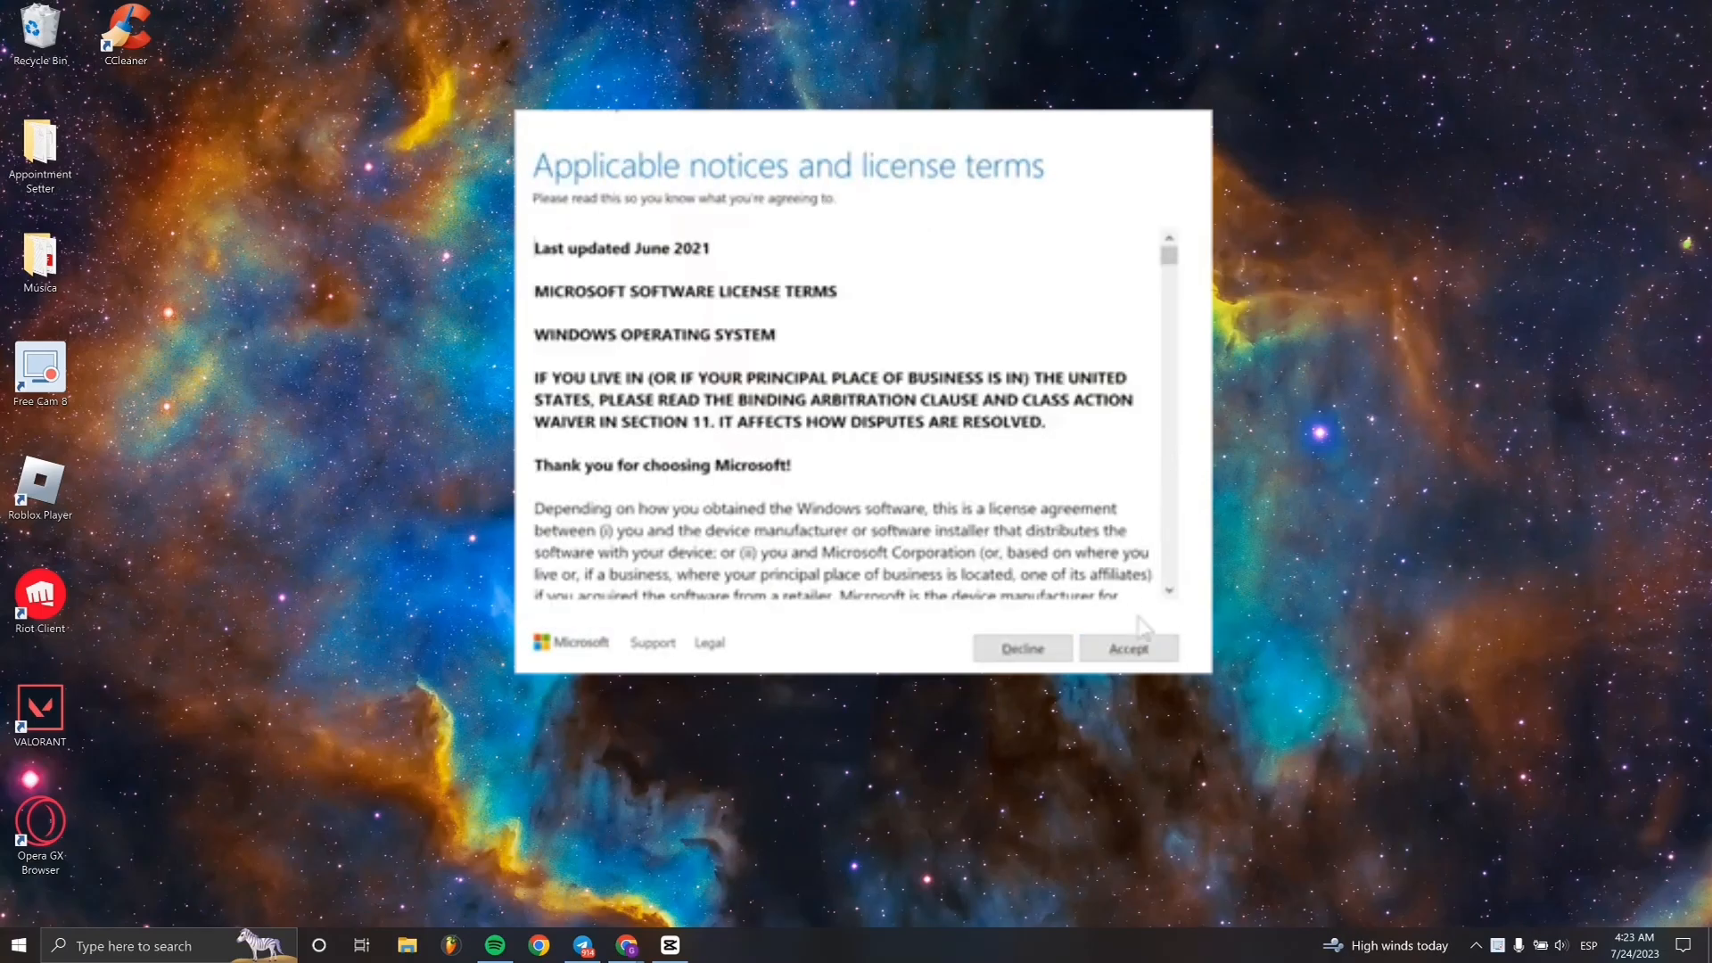
Accept the Windows license, keep personal files and apps, and install Windows 11 Home
click(1128, 648)
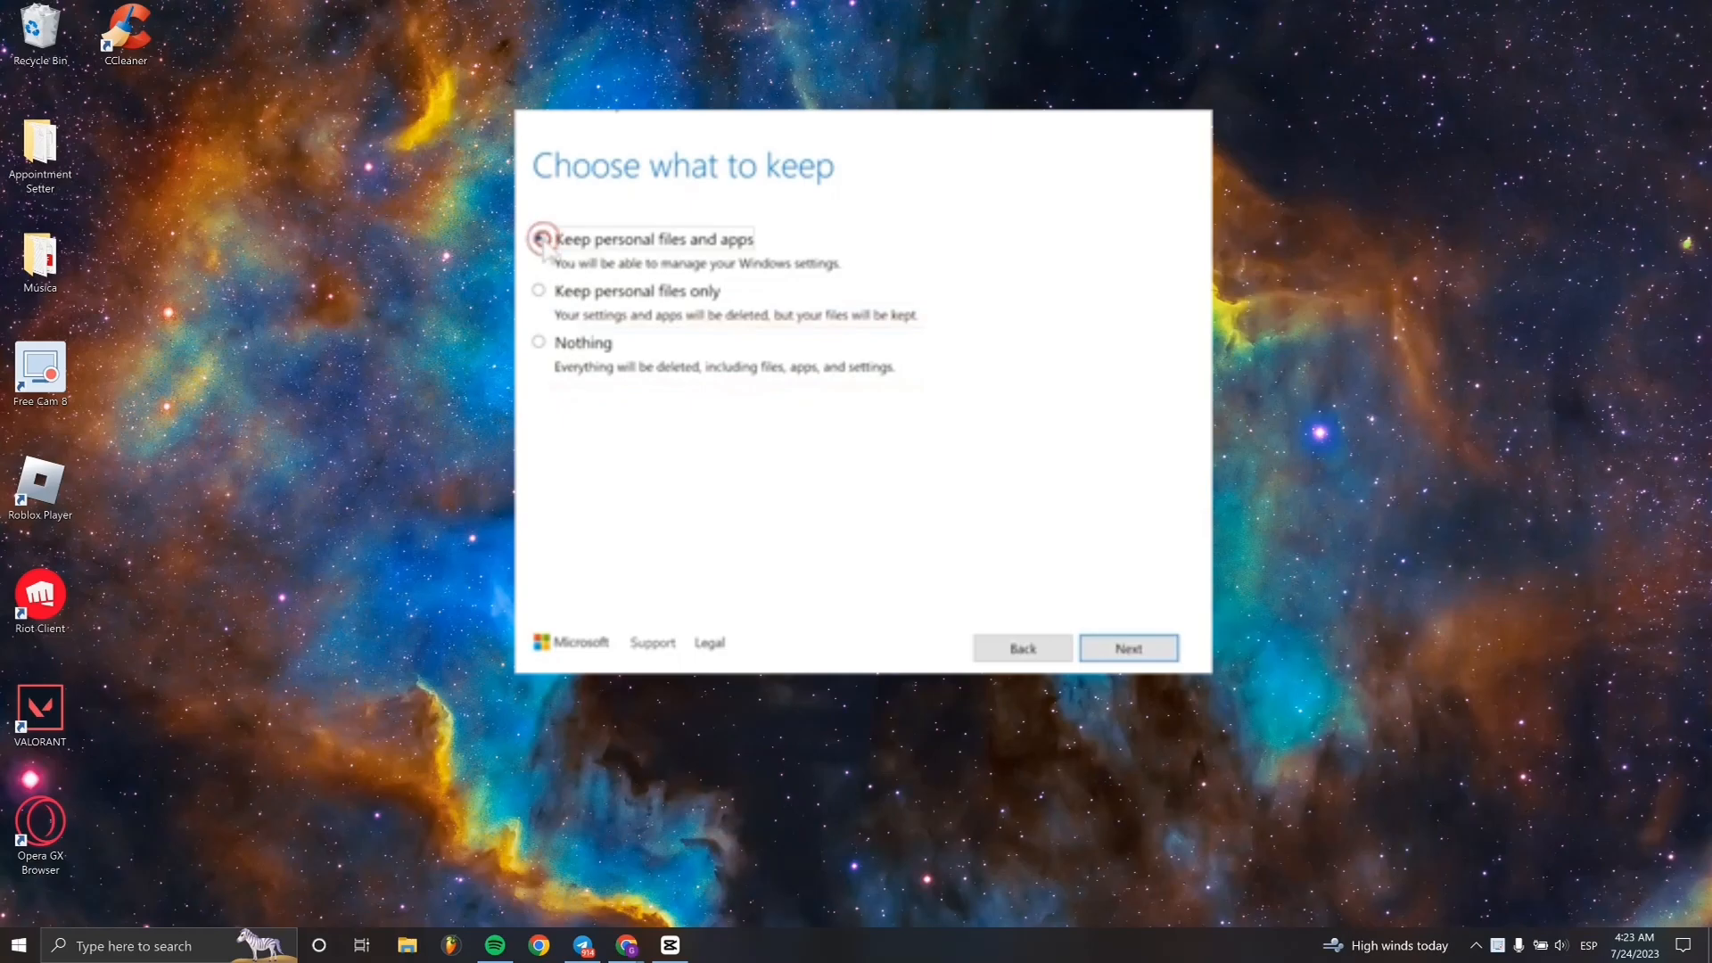
click(1127, 647)
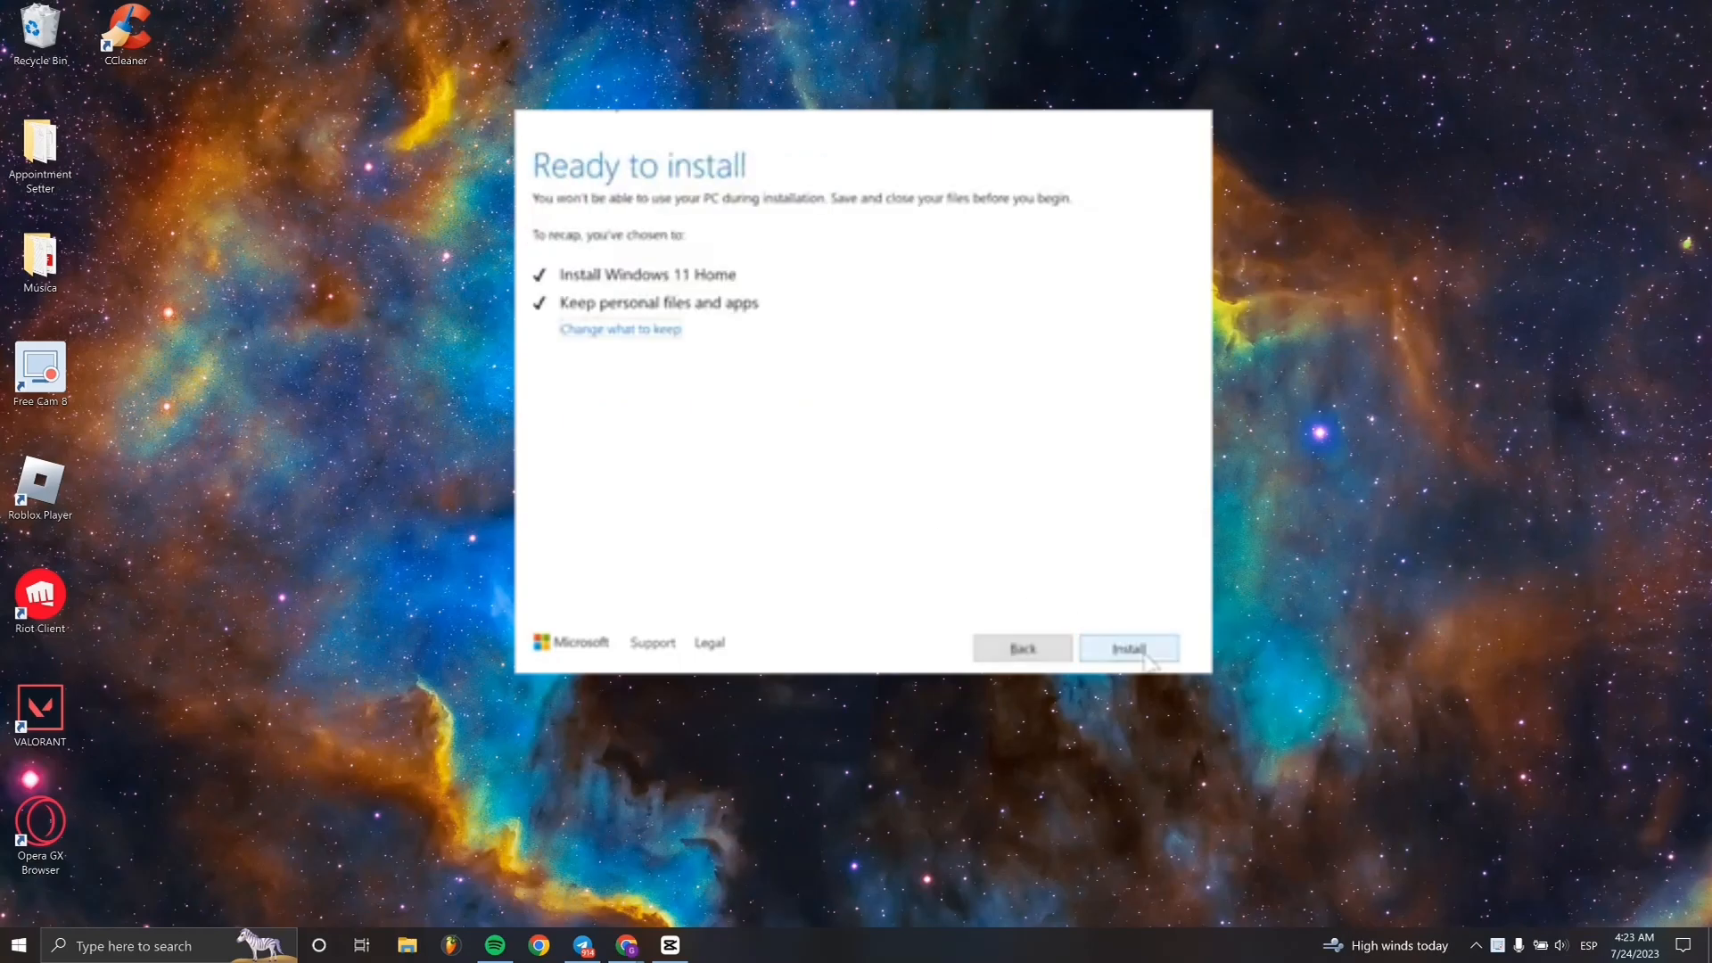
click(1127, 646)
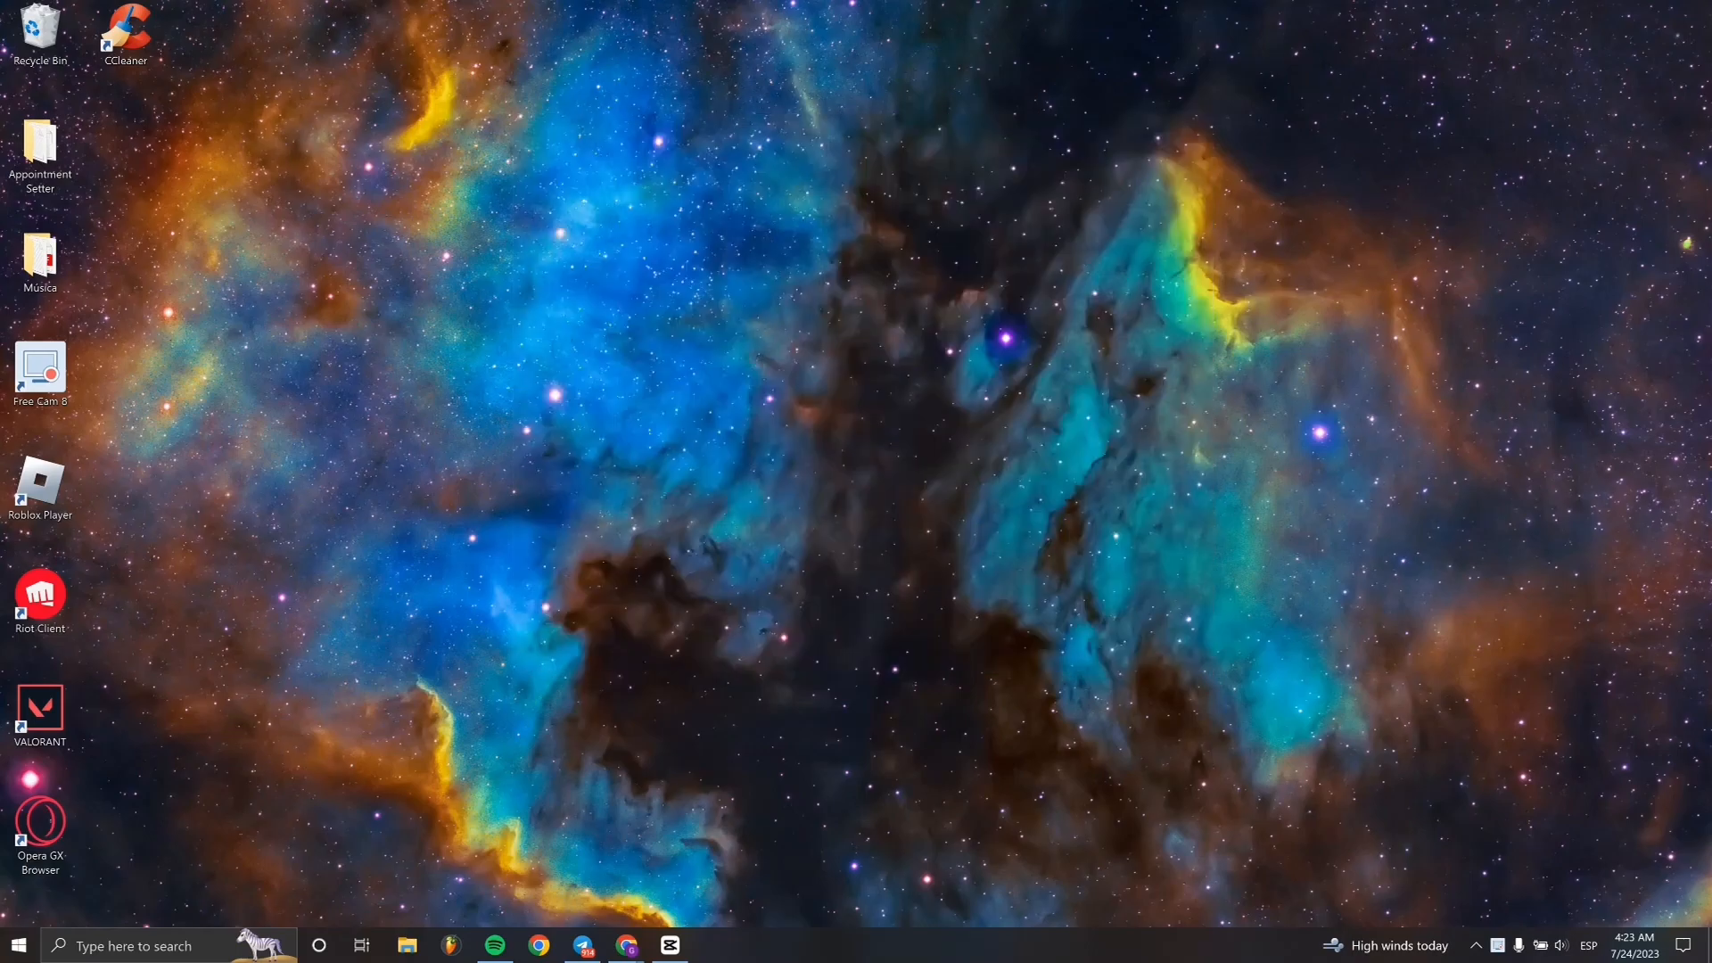